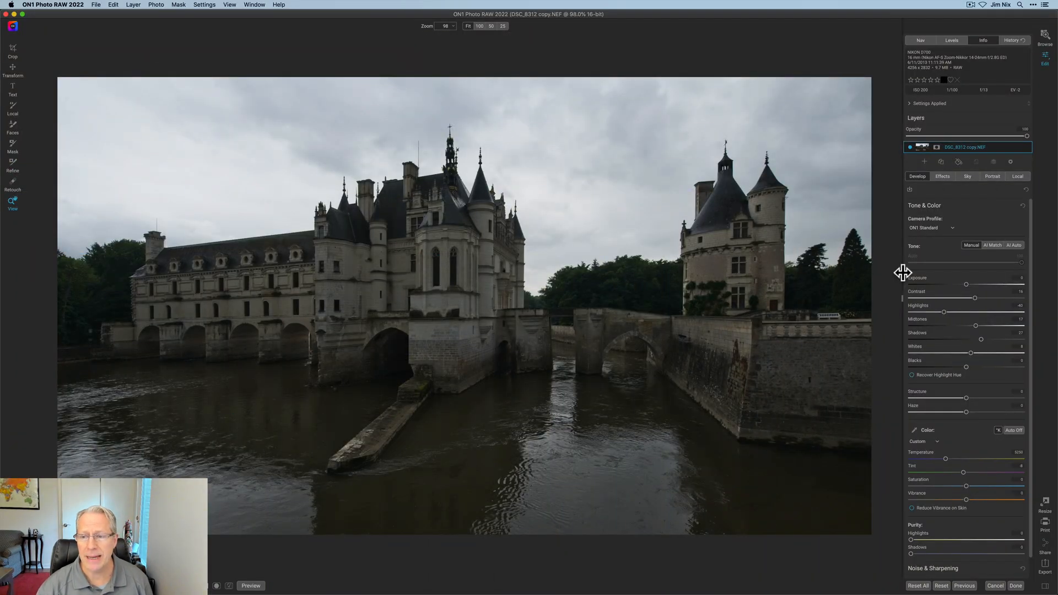
mouse_move(894, 289)
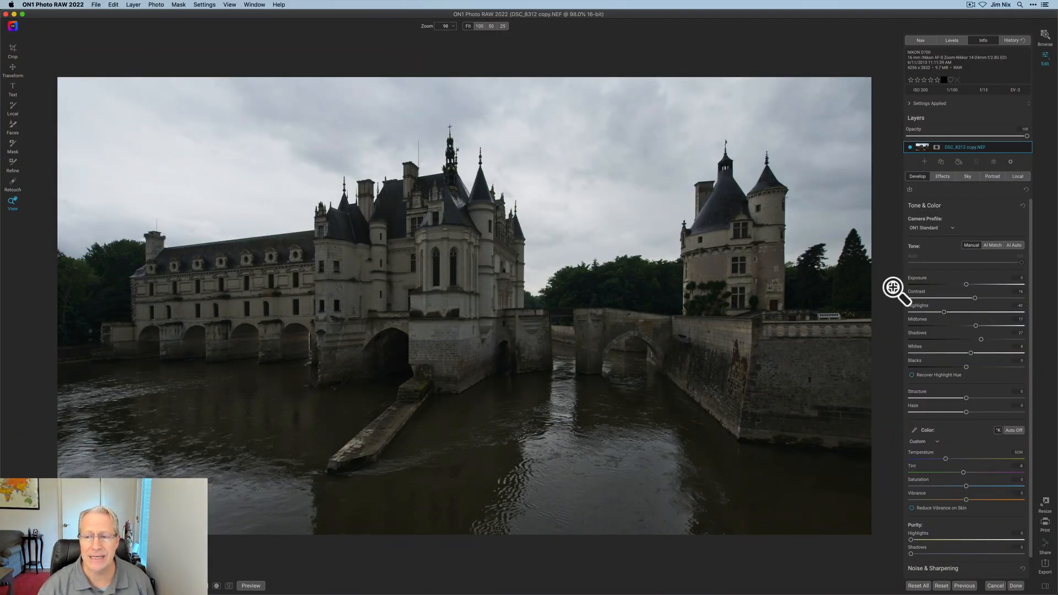
- Add an HDR Look filter to the photo's effects
scroll("down", 3)
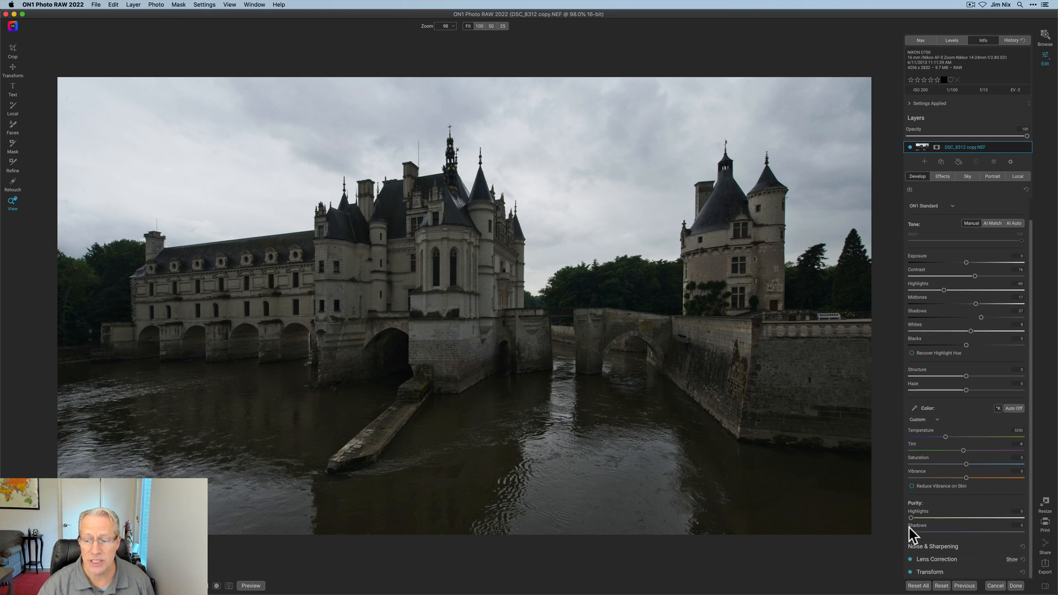
mouse_move(849, 278)
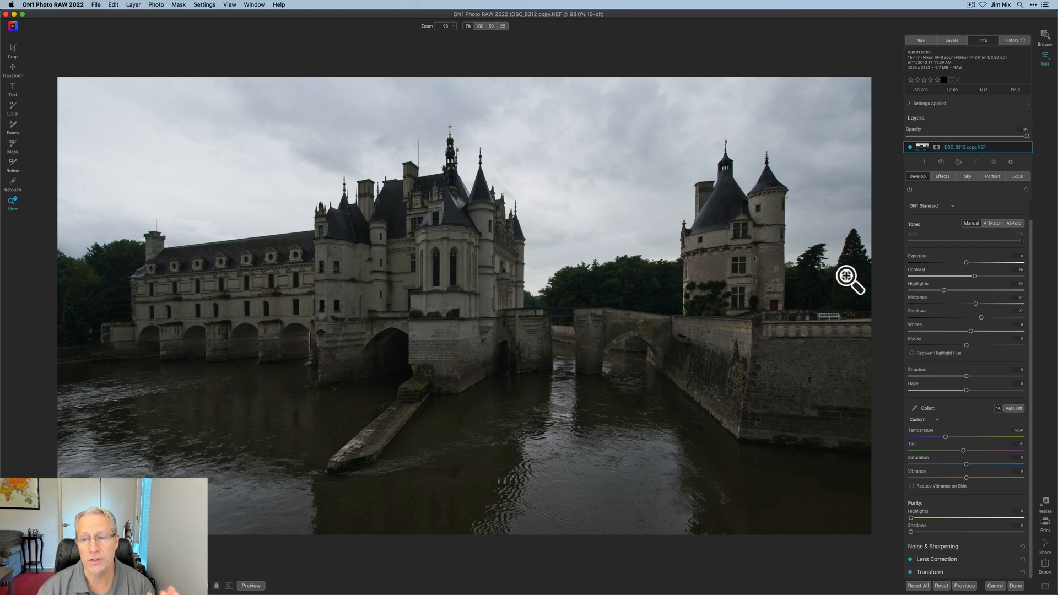
mouse_move(941, 187)
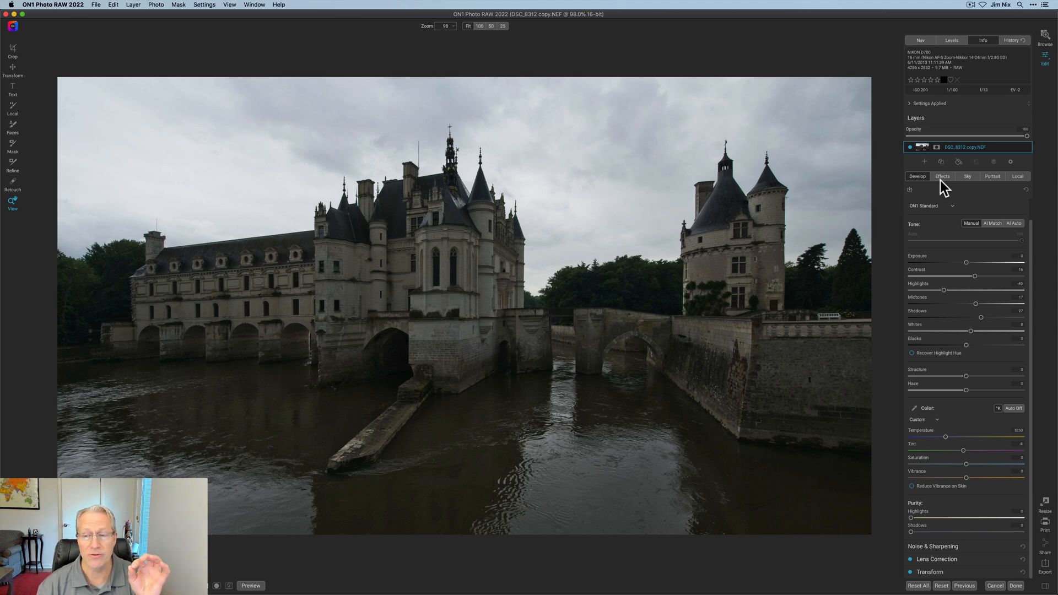
left_click(941, 176)
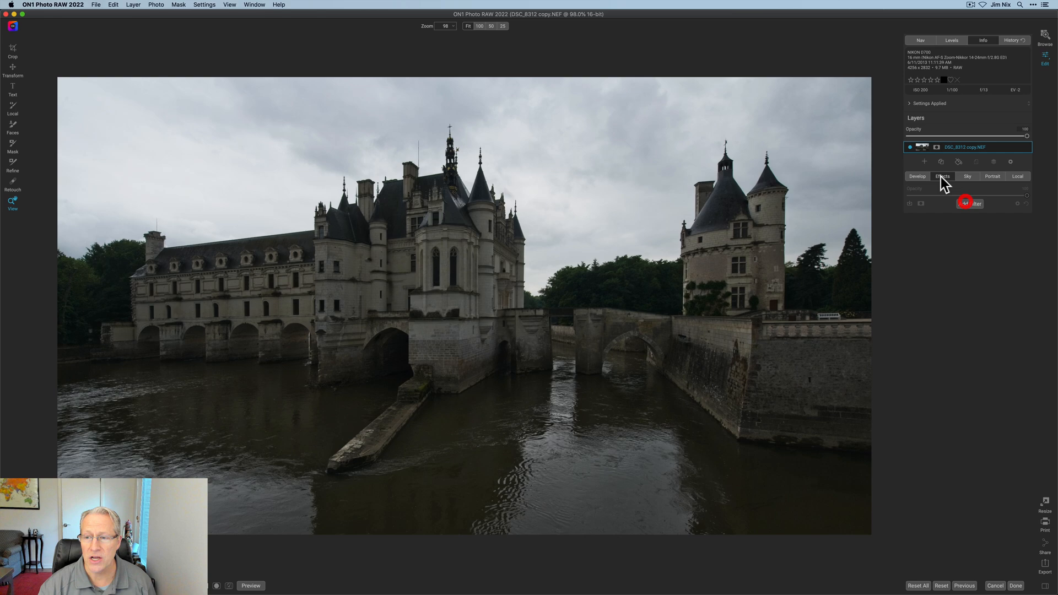
left_click(970, 203)
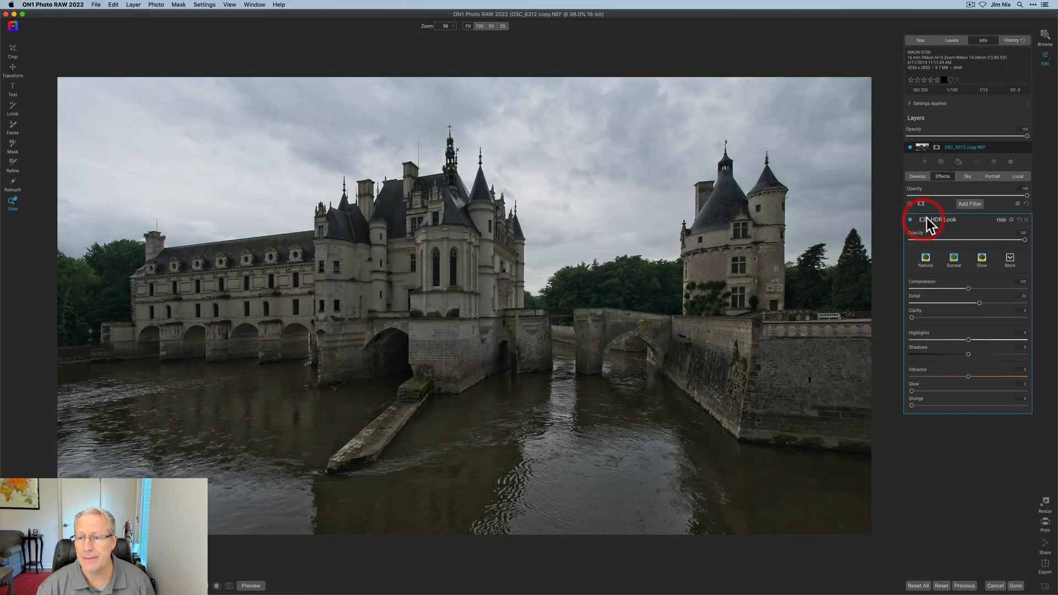
- Create a Lumen brightness mask for HDR Look, dragging Levels to black out the sky
left_click(921, 219)
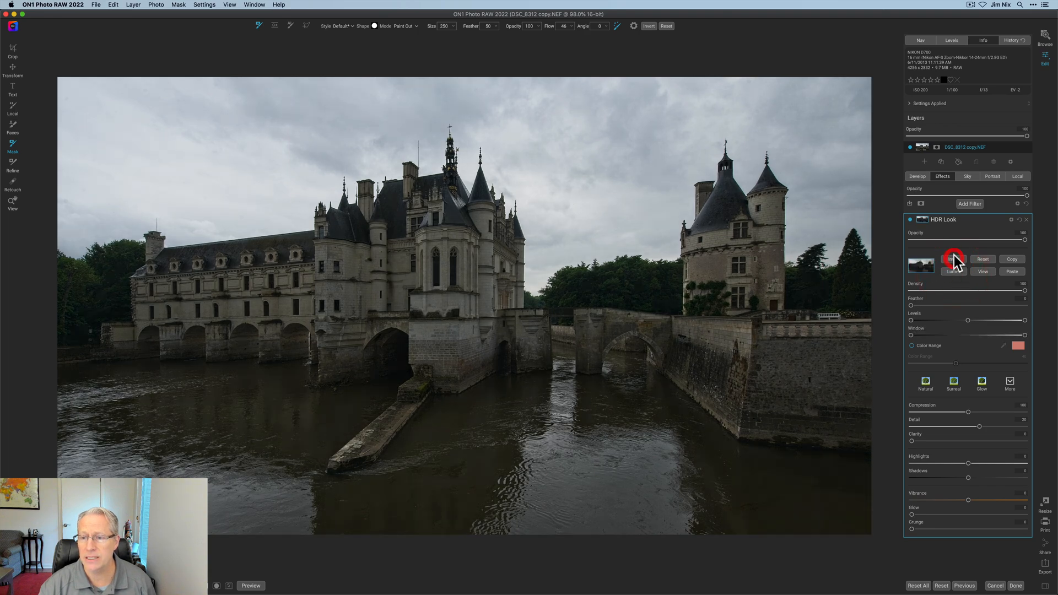
left_click(953, 258)
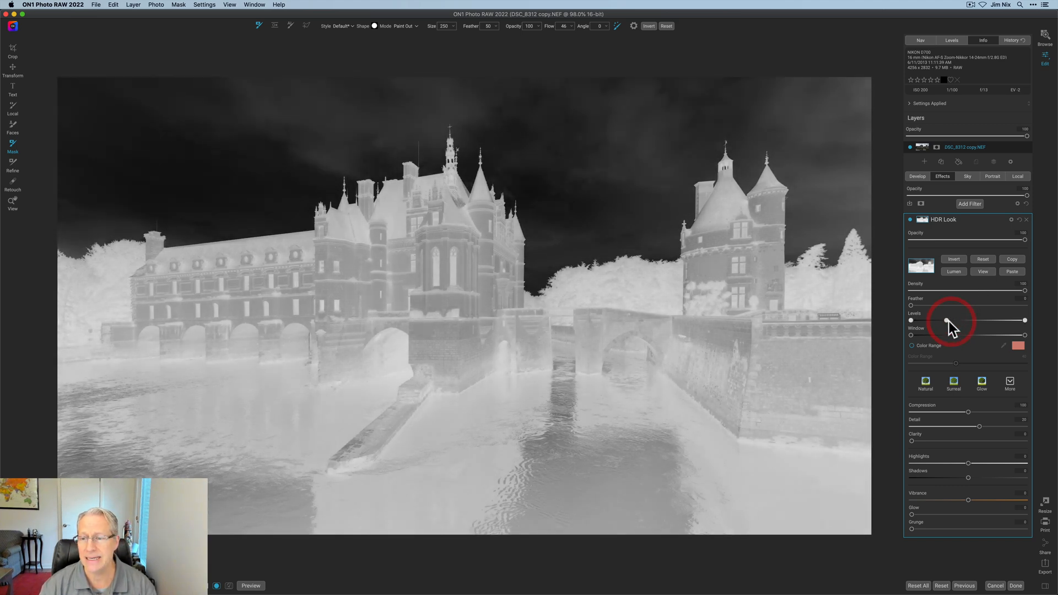
left_click_drag(947, 319, 986, 321)
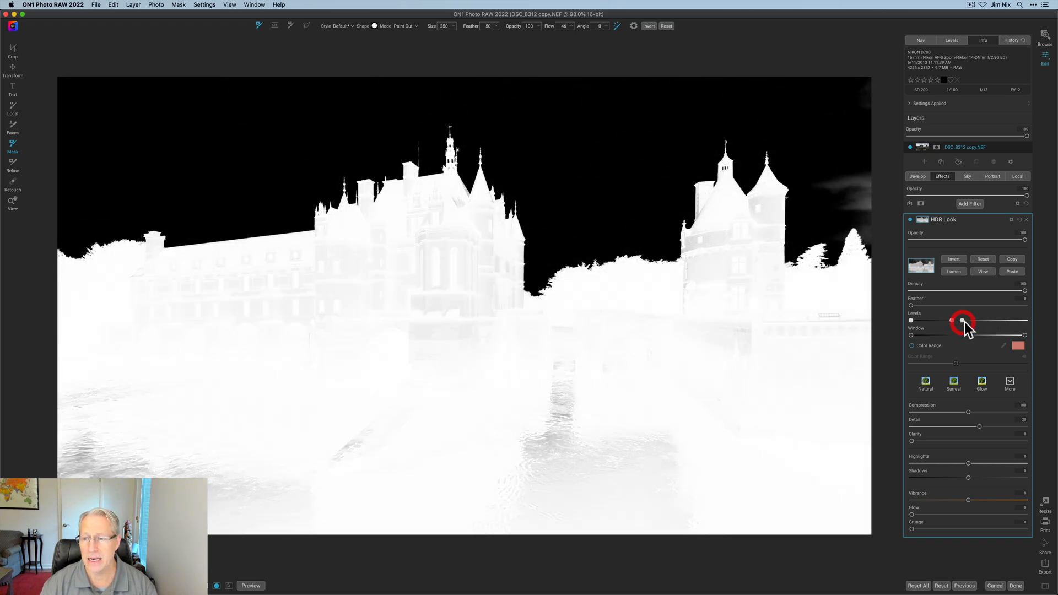
left_click_drag(963, 321, 967, 320)
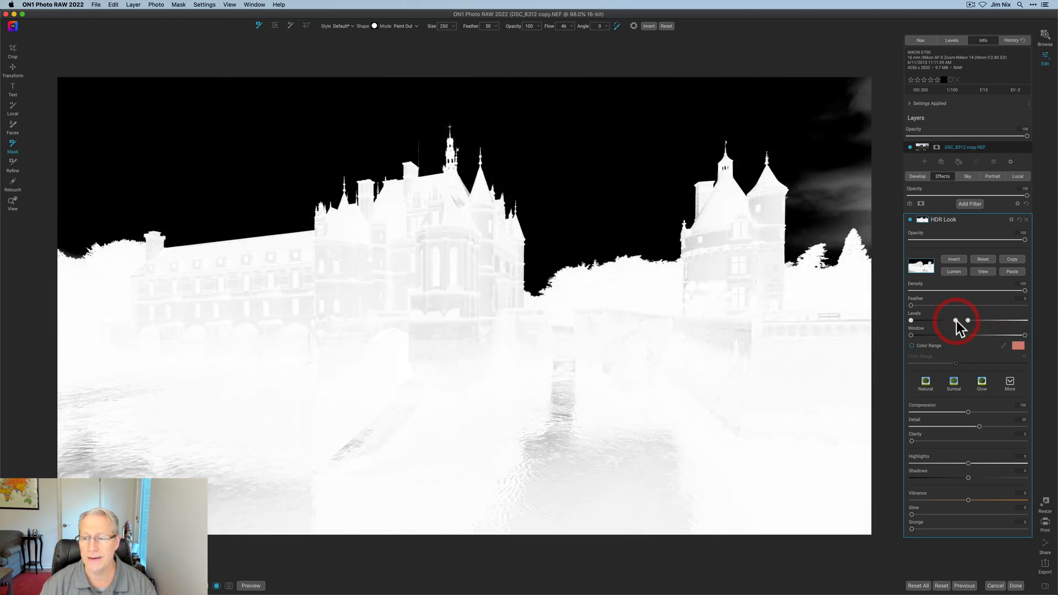
left_click_drag(966, 321, 955, 321)
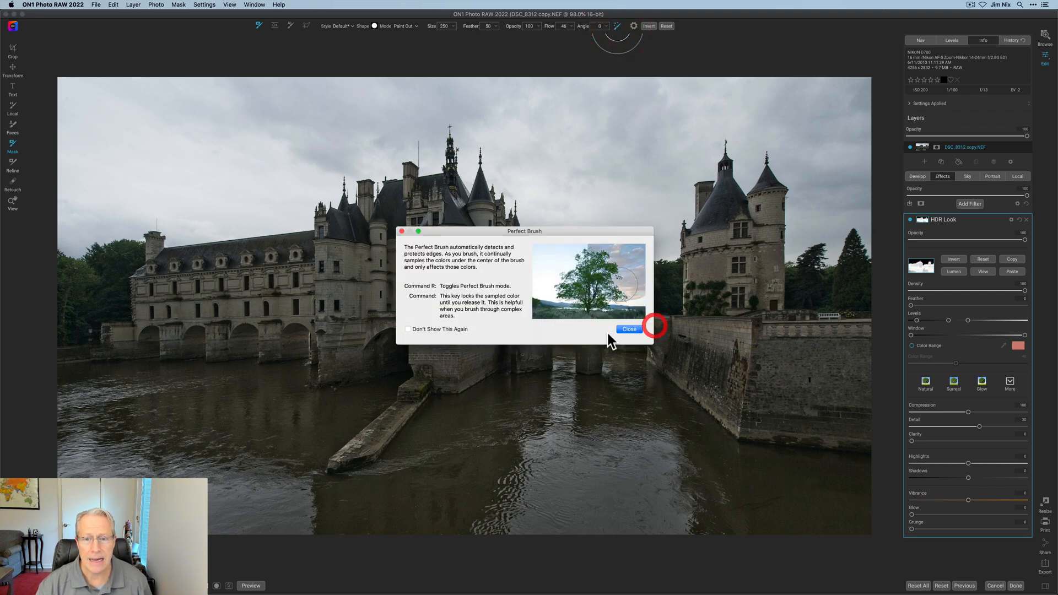
- Brush the river out of the HDR Look mask with the Masking Brush in Paint Out mode
left_click(627, 330)
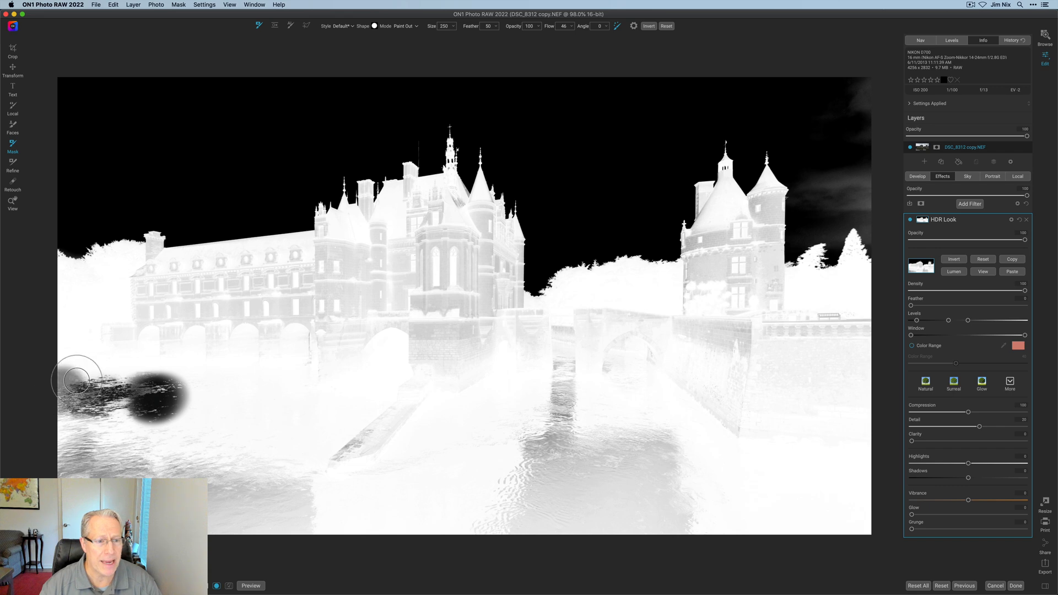
left_click_drag(78, 381, 344, 405)
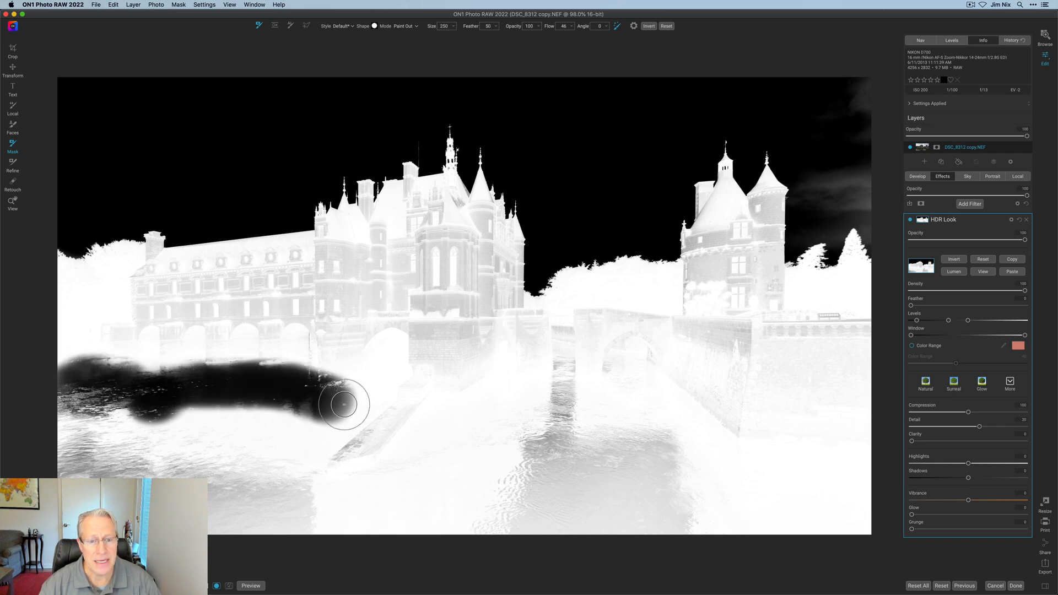
left_click_drag(344, 403, 295, 478)
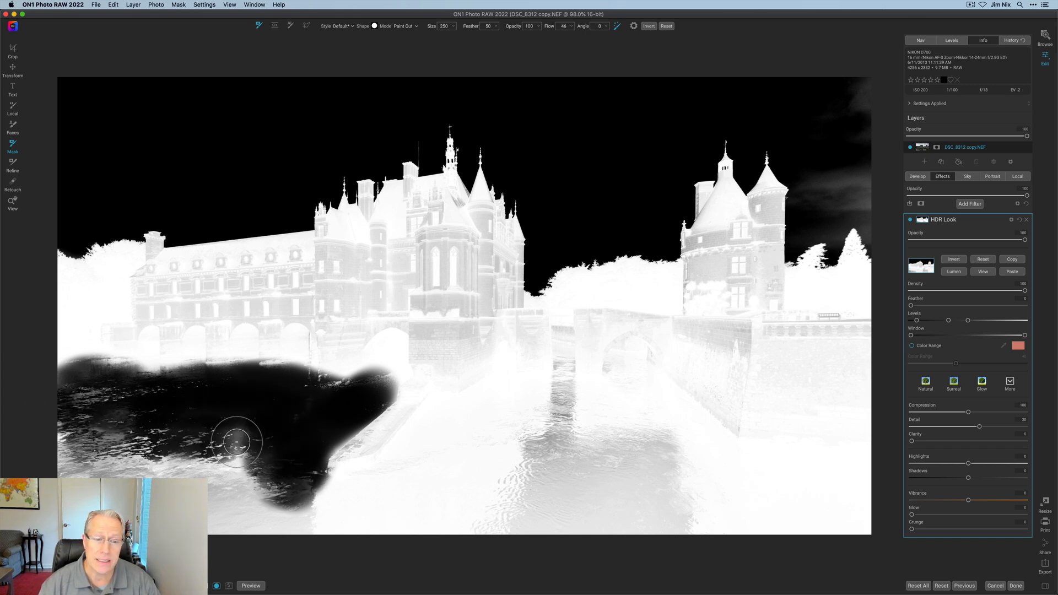
left_click_drag(235, 443, 340, 502)
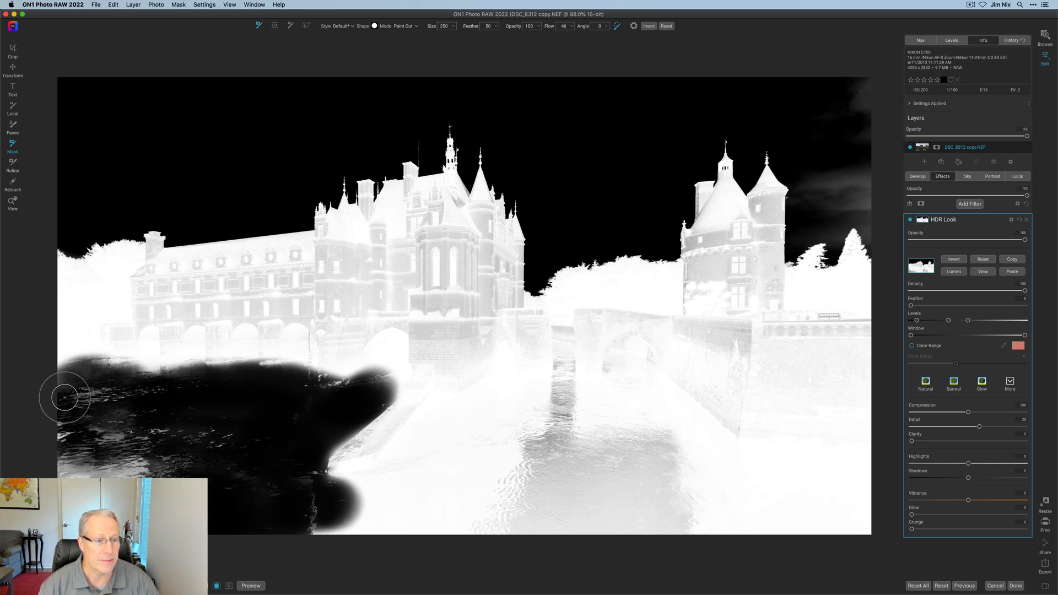
left_click_drag(65, 397, 171, 384)
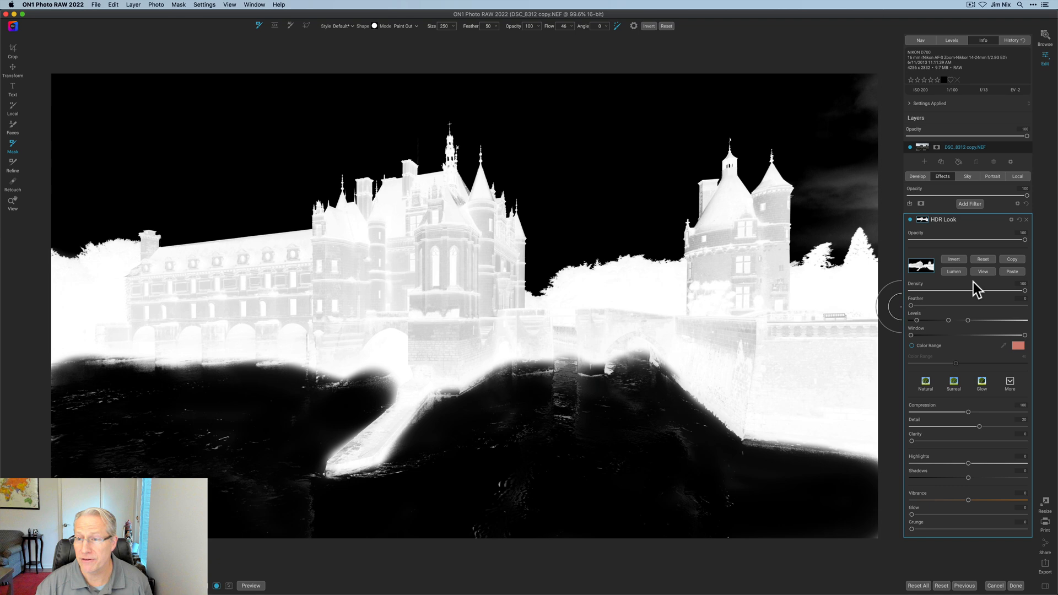
- Turn off the HDR Look mask view and re-expand its mask options
left_click(982, 271)
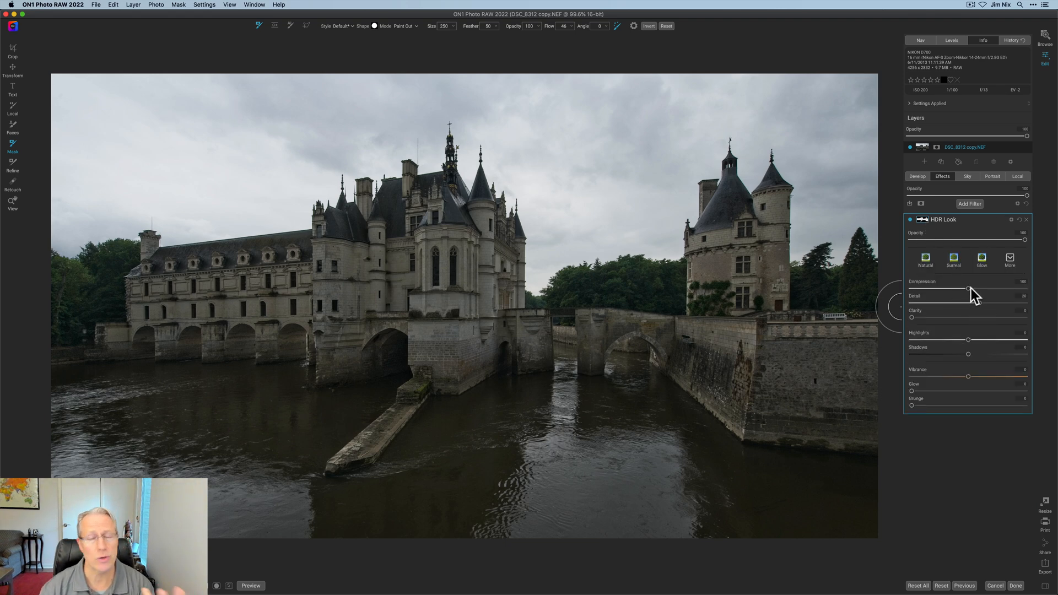
mouse_move(968, 304)
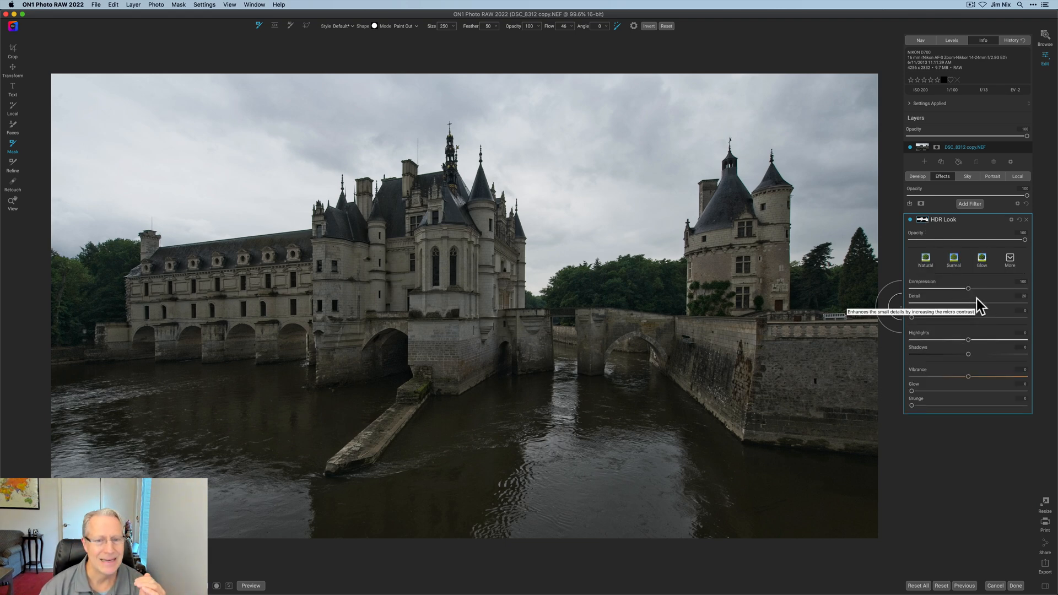
left_click(920, 219)
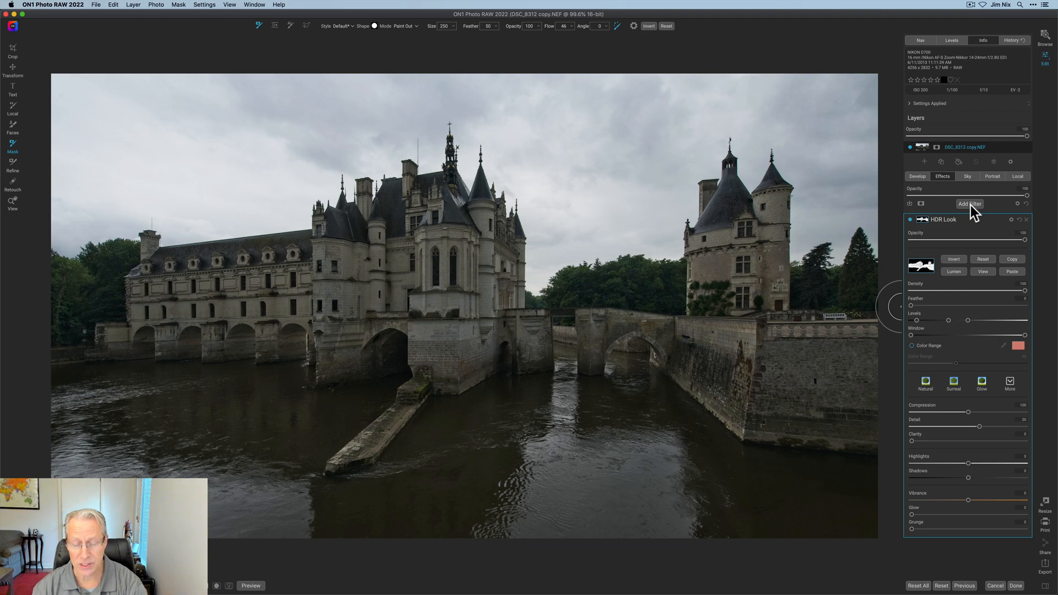
- Add a Tone Enhancer filter and briefly preview its mask
left_click(969, 203)
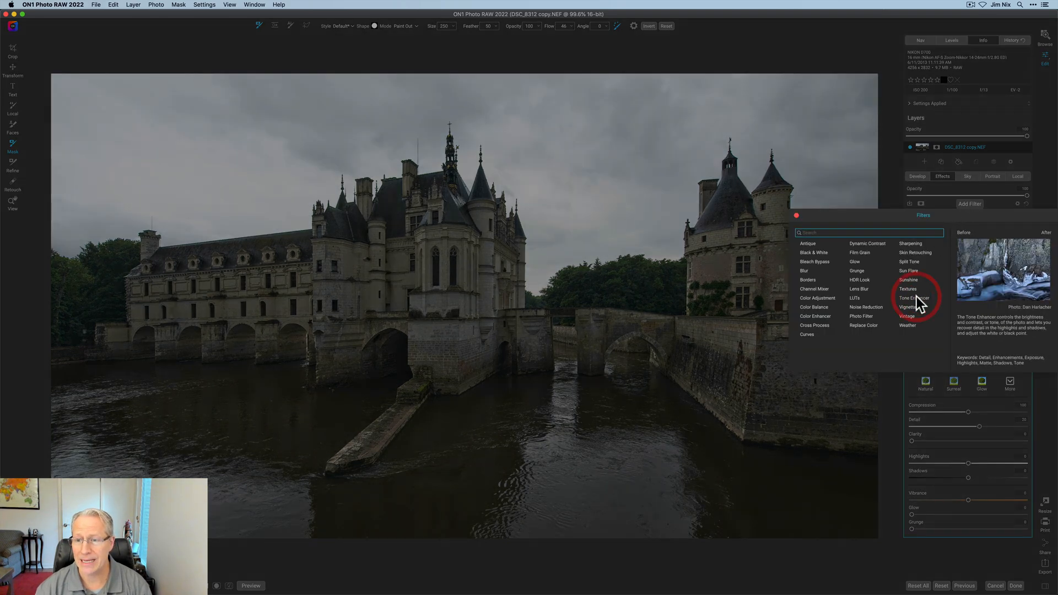
left_click(914, 297)
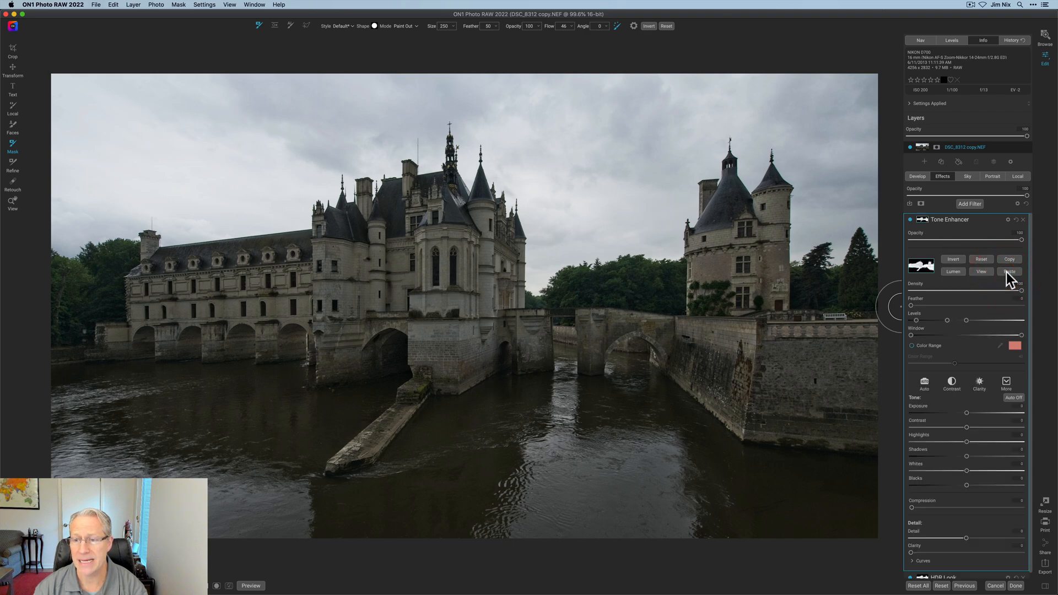
mouse_move(957, 291)
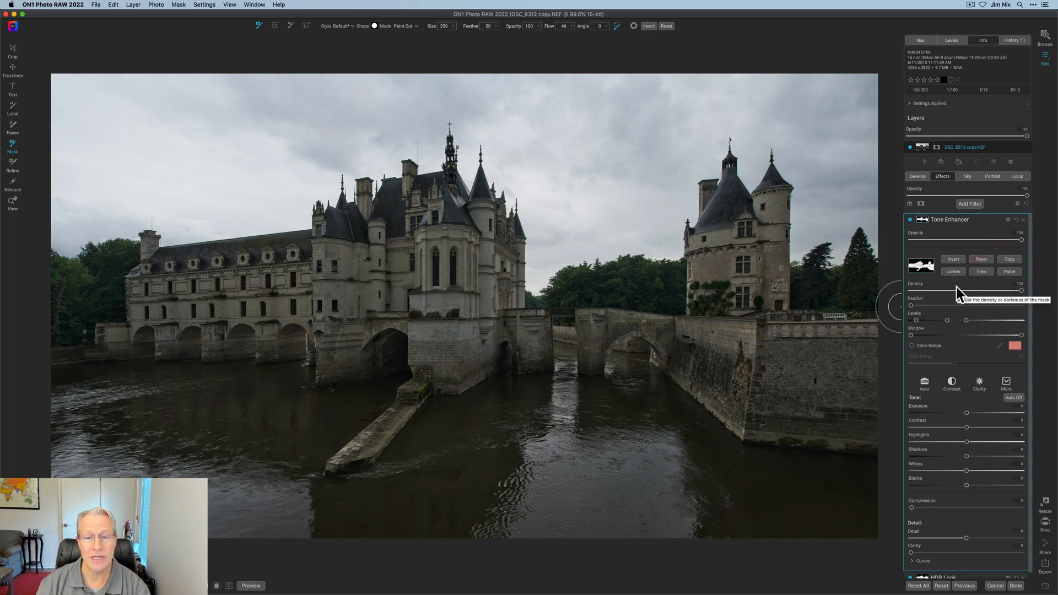
left_click(980, 271)
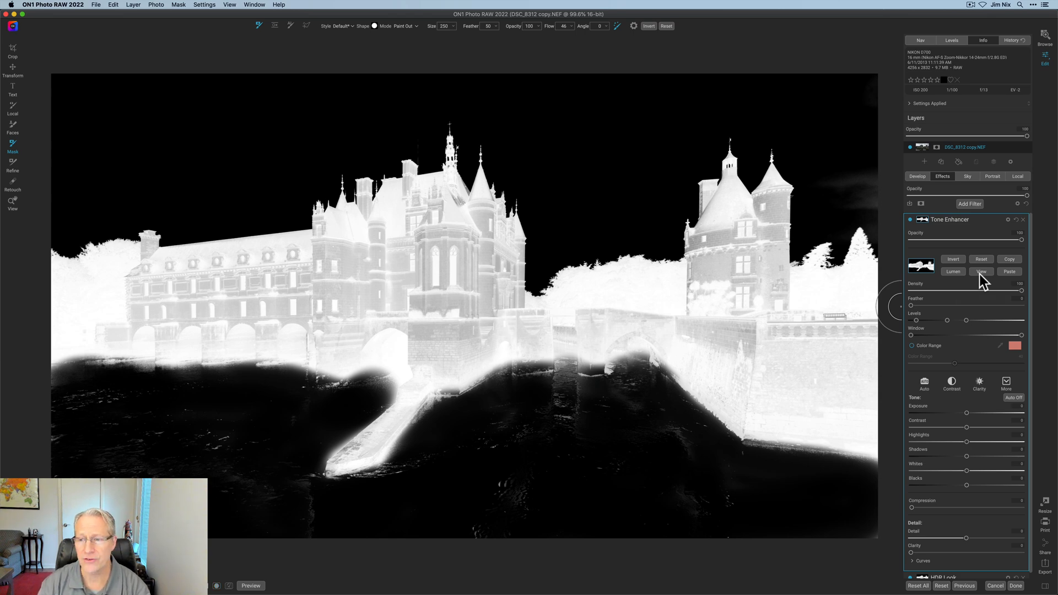
left_click(980, 271)
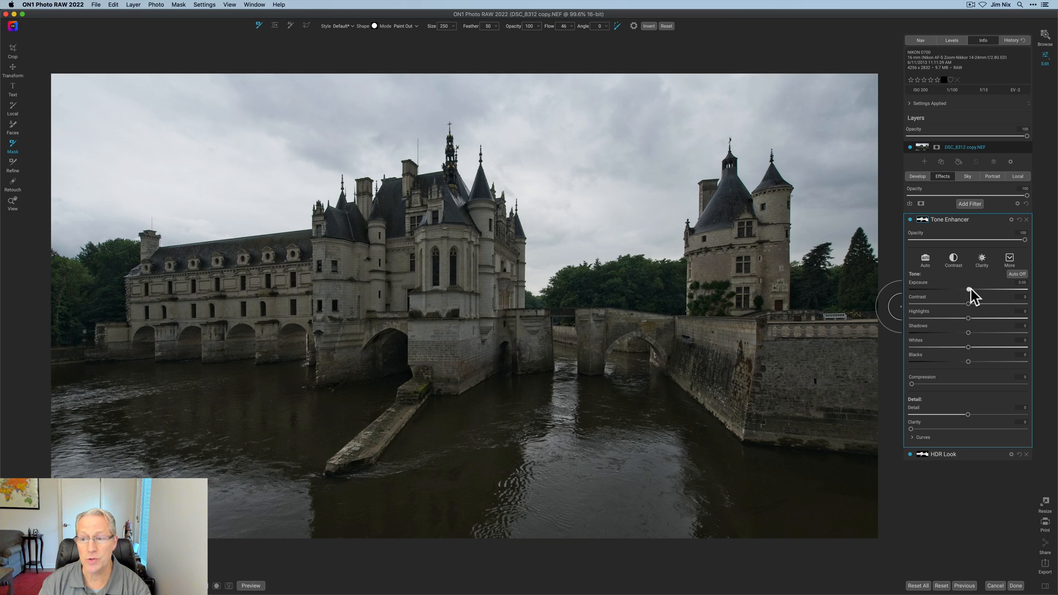
- Raise Tone Enhancer exposure, Whites and Detail to brighten the castle
left_click_drag(969, 290, 975, 290)
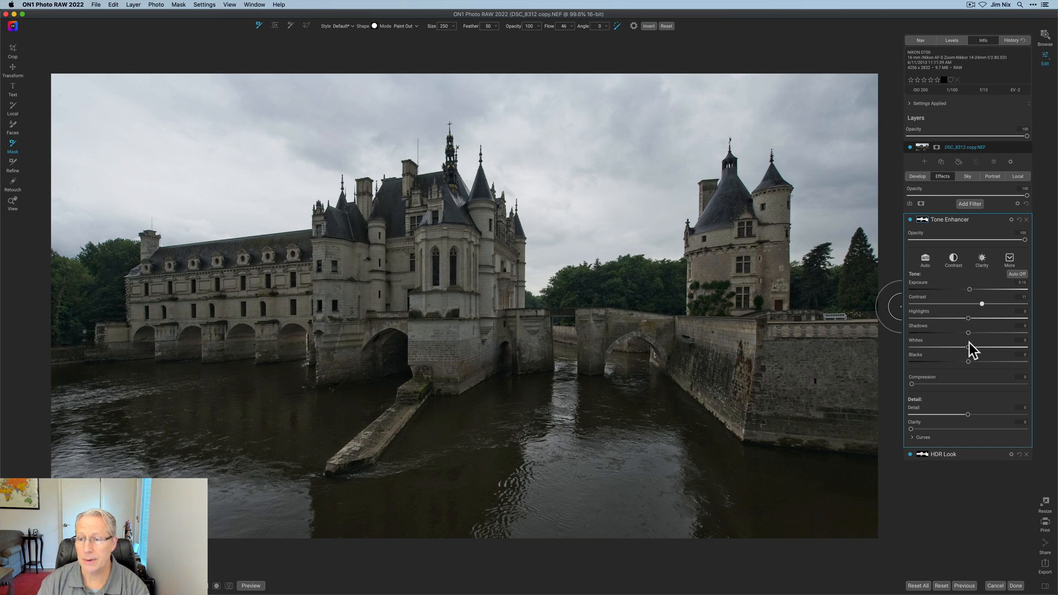
left_click_drag(969, 347, 1018, 347)
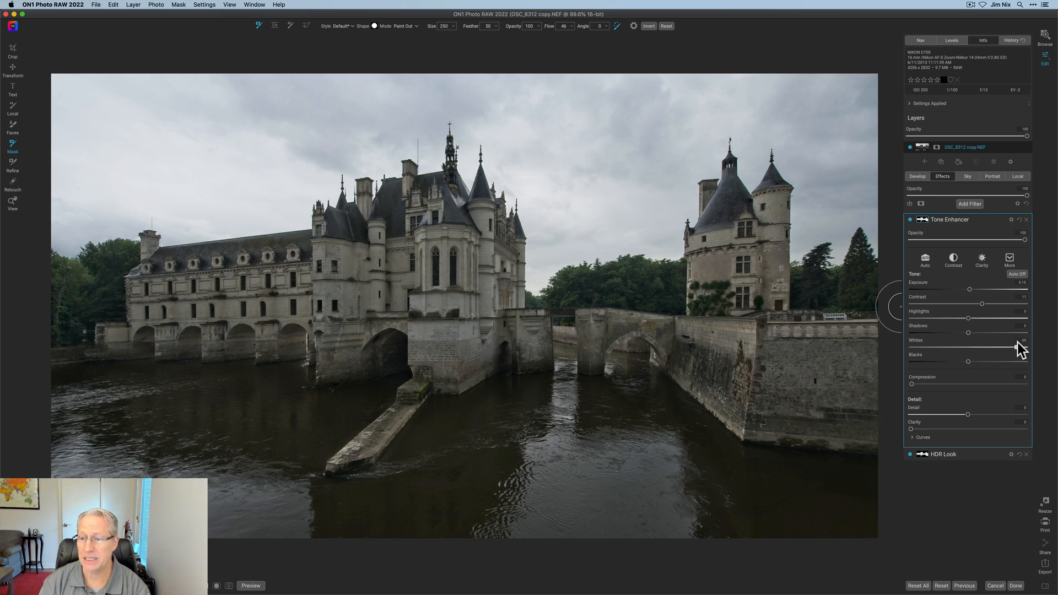
left_click_drag(996, 347, 1023, 347)
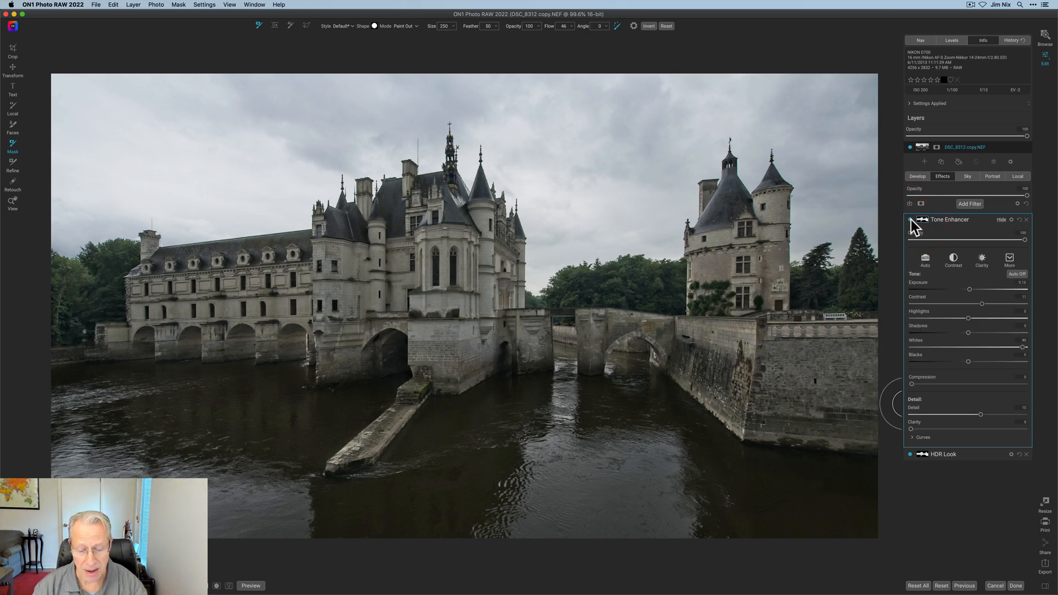
- Set the Color Balance hue to blue and Amount to about 43 on the water
left_click(969, 204)
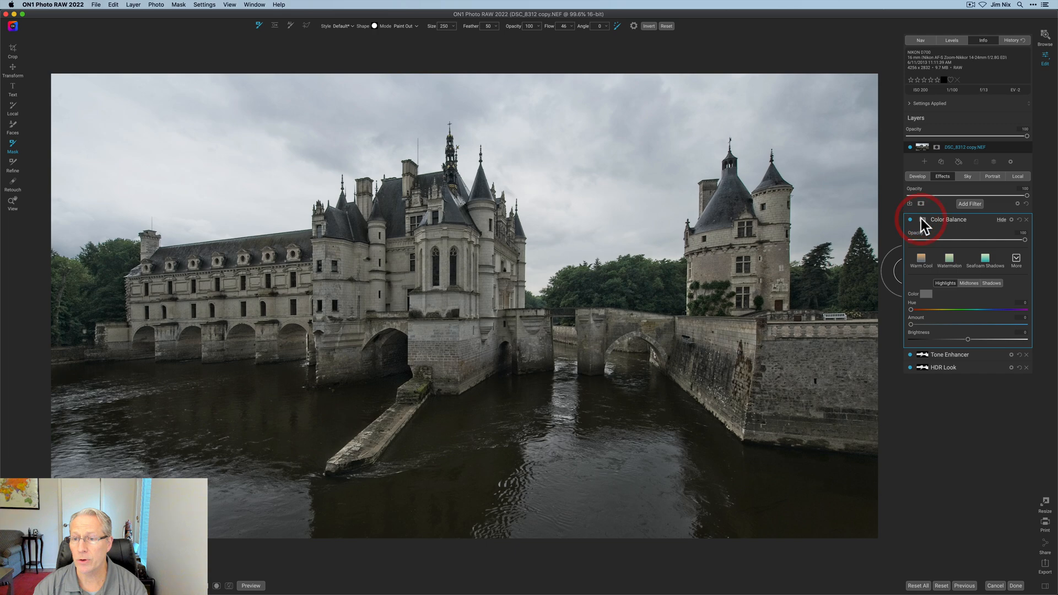
left_click(911, 220)
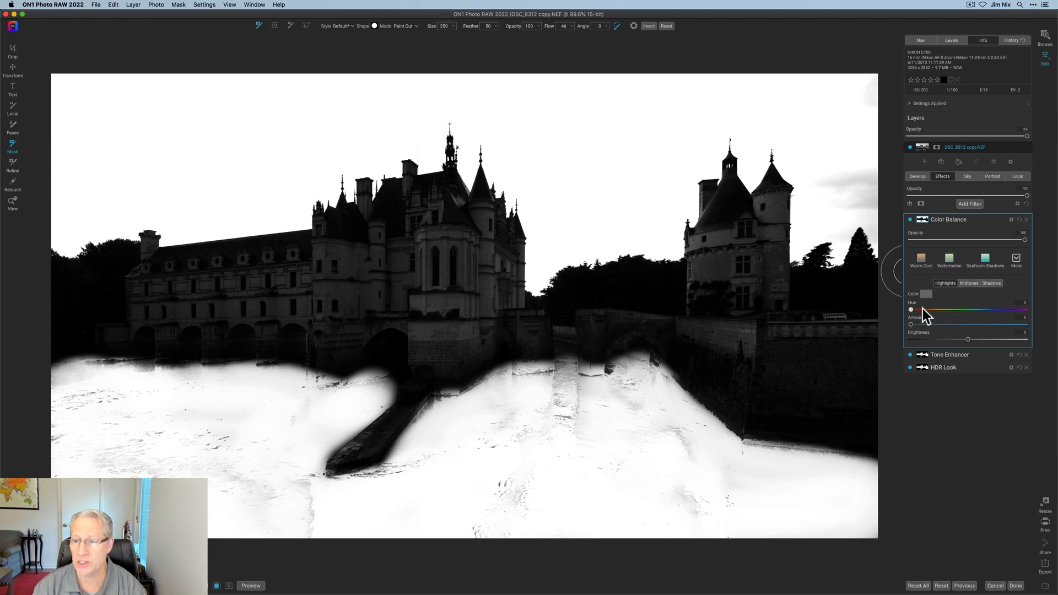
left_click_drag(911, 309, 992, 309)
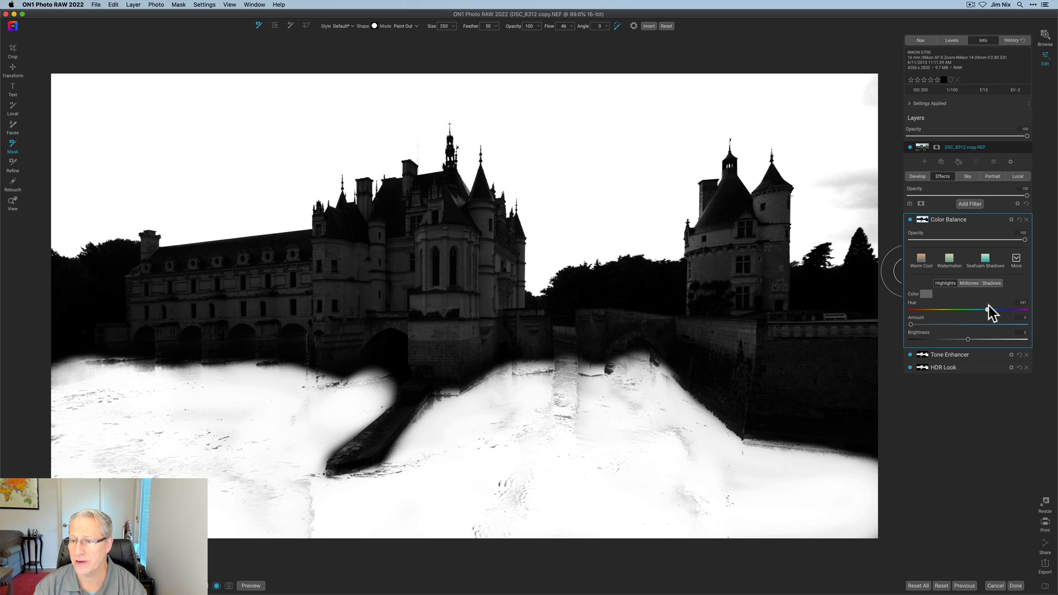
left_click_drag(1022, 310, 985, 310)
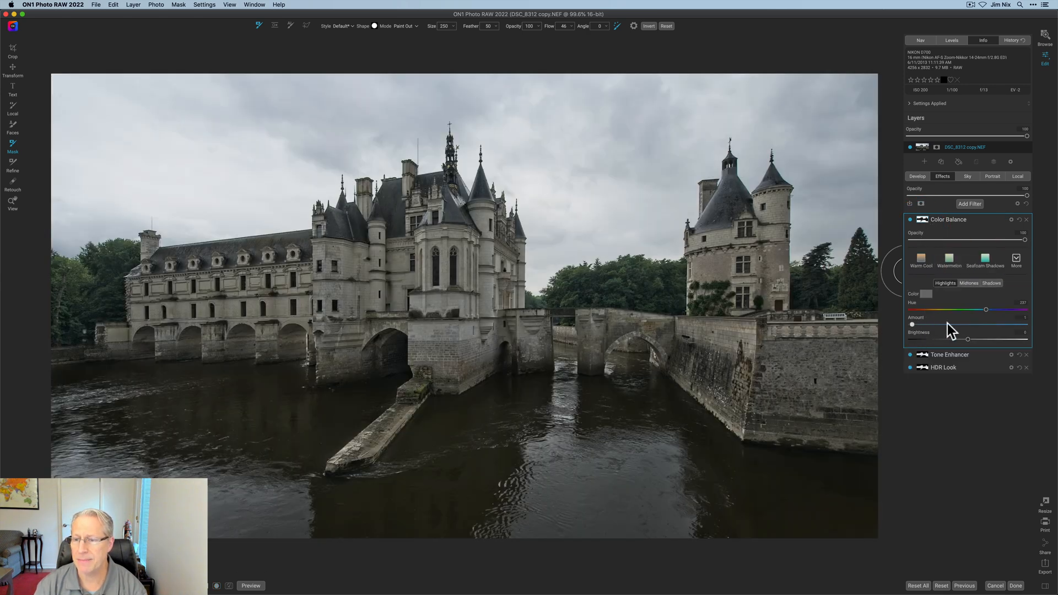
left_click_drag(913, 324, 965, 324)
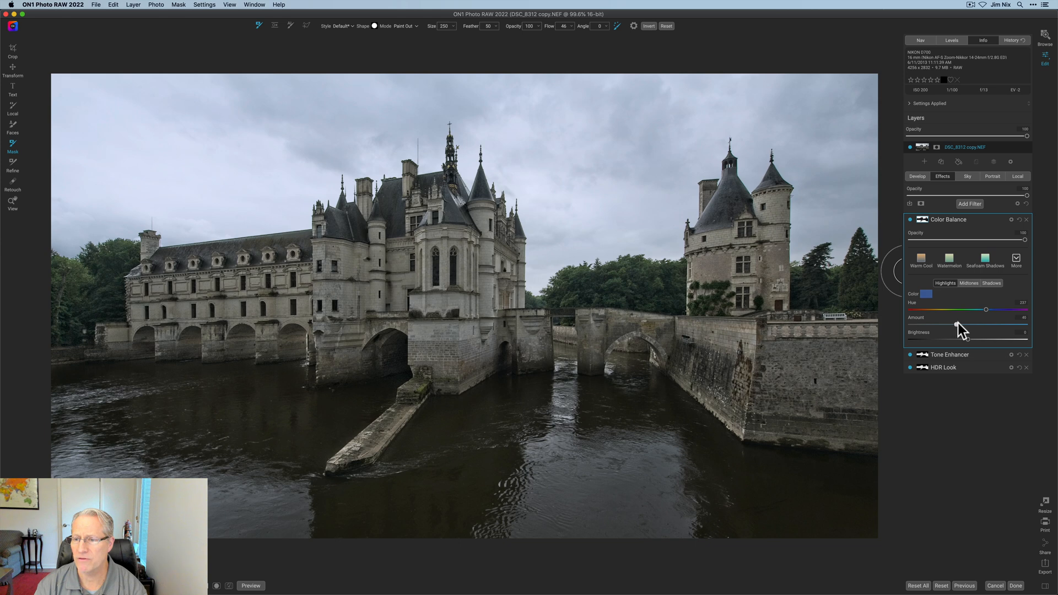
left_click_drag(976, 325, 985, 325)
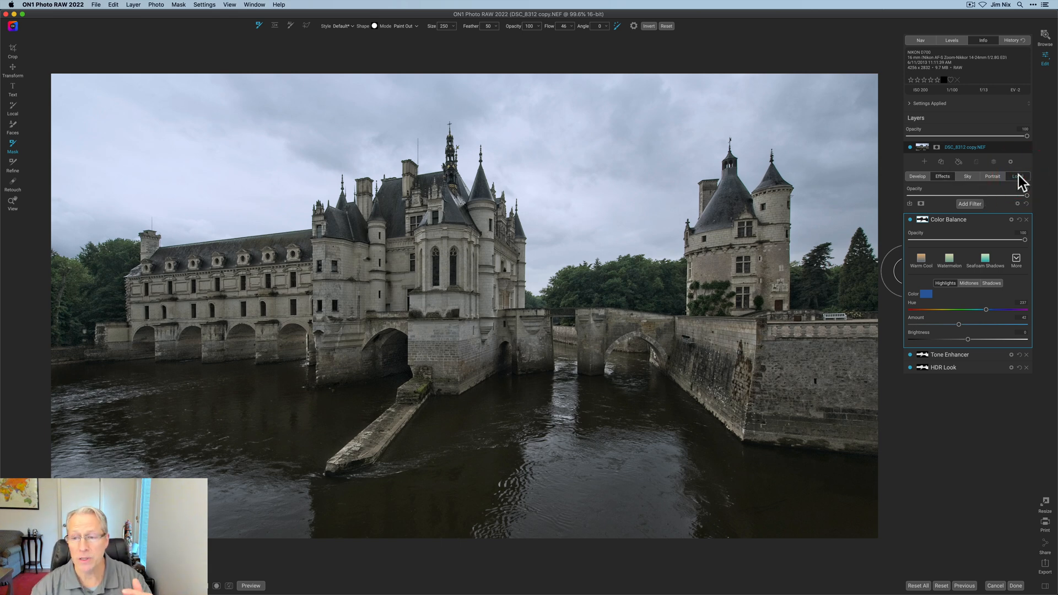
- Place a Gradient local adjustment over the water, raising Exposure and Contrast, slightly cooling Temperature
left_click(1017, 176)
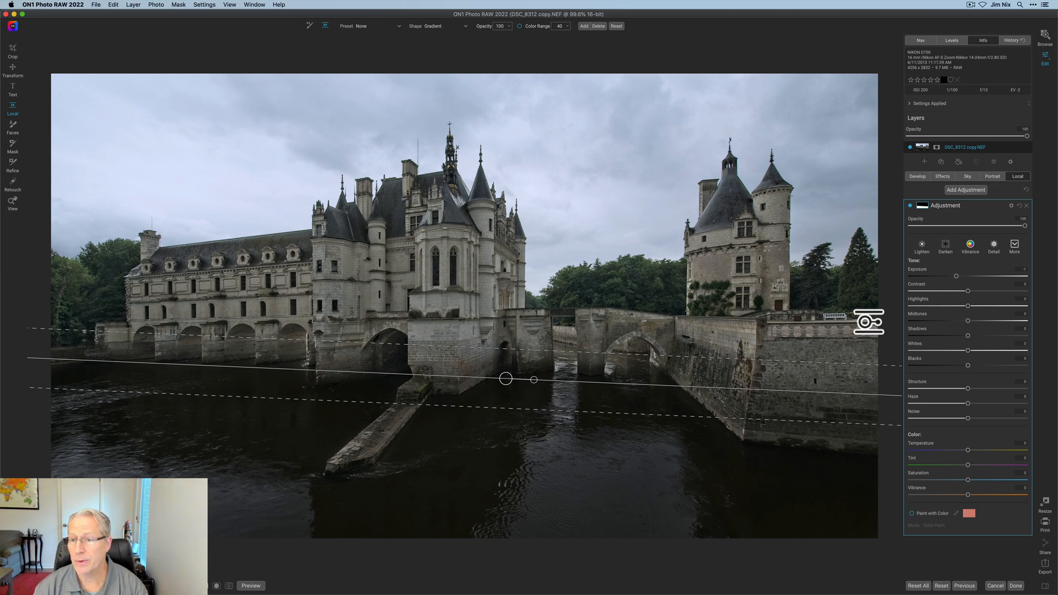
left_click_drag(984, 276, 968, 275)
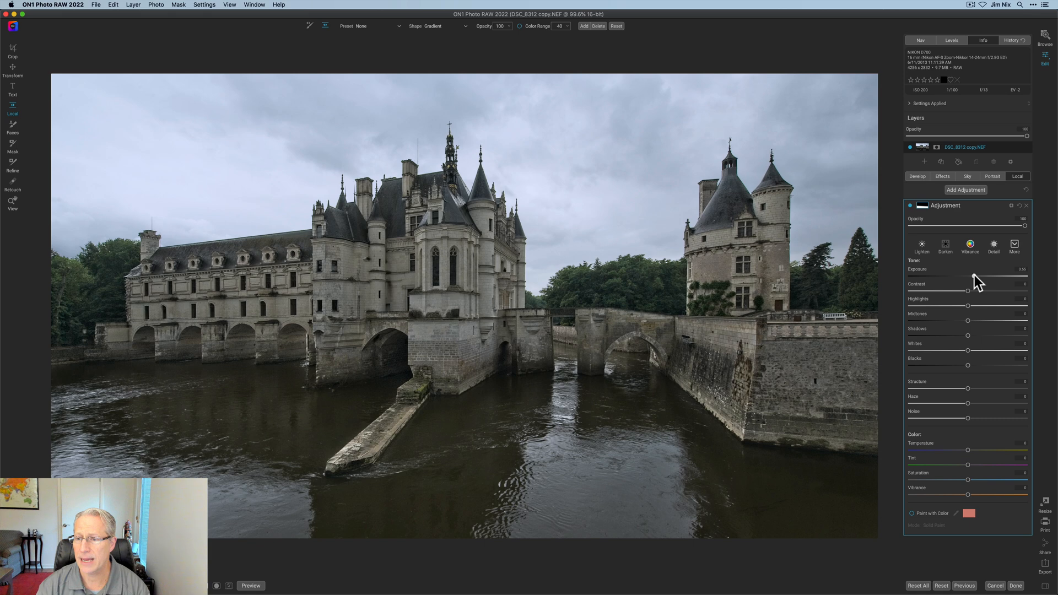
left_click_drag(966, 273, 970, 273)
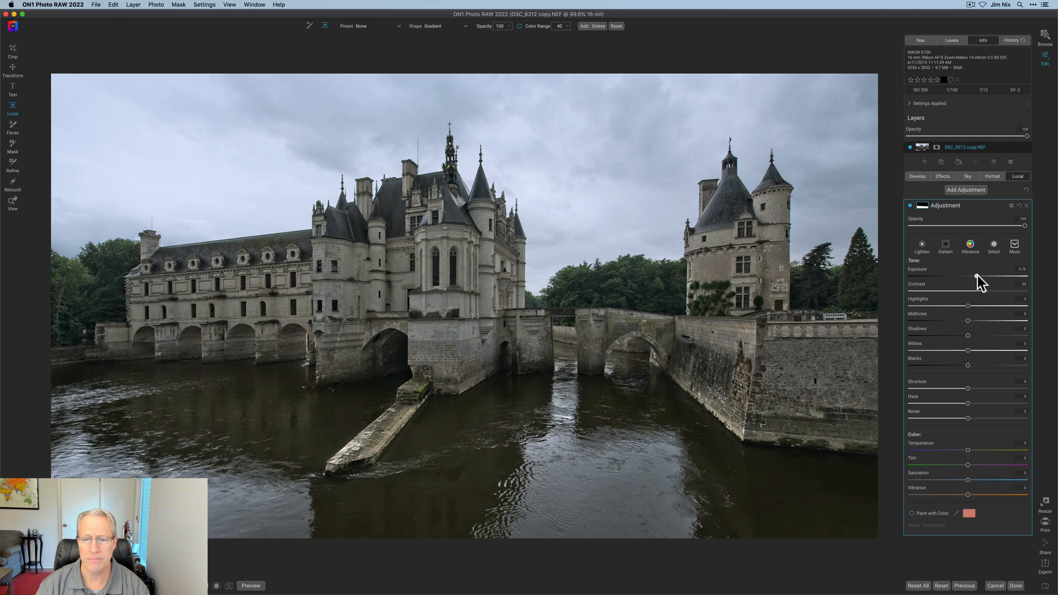
left_click_drag(976, 277, 984, 277)
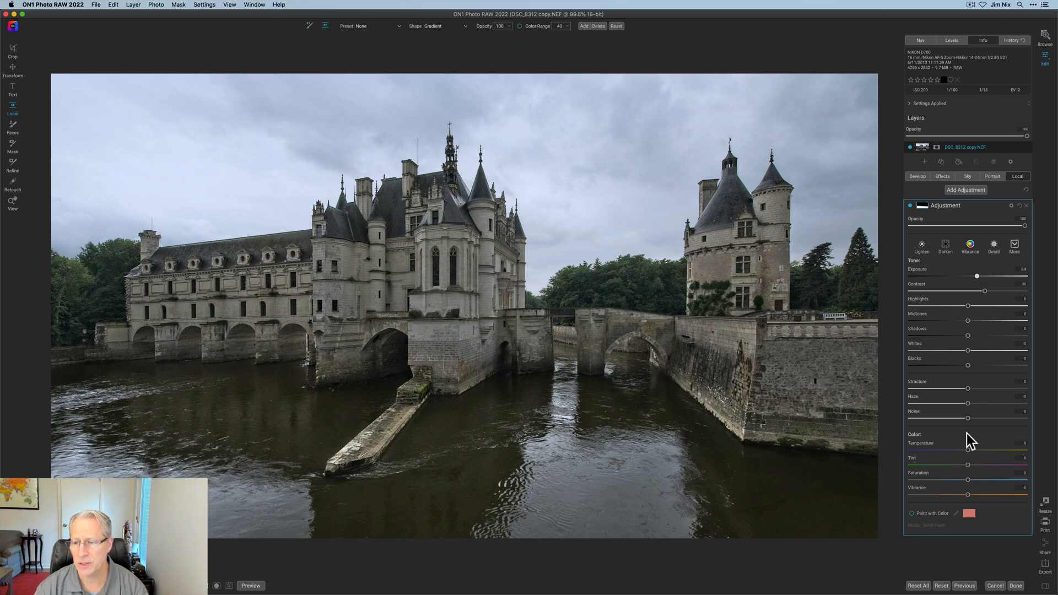
left_click_drag(967, 443, 964, 443)
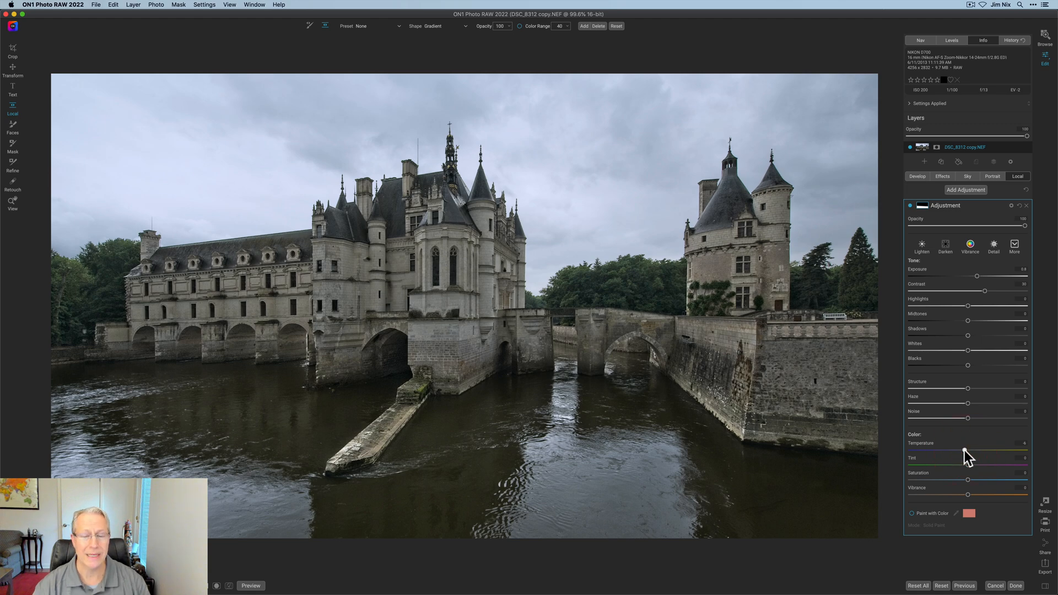
mouse_move(967, 451)
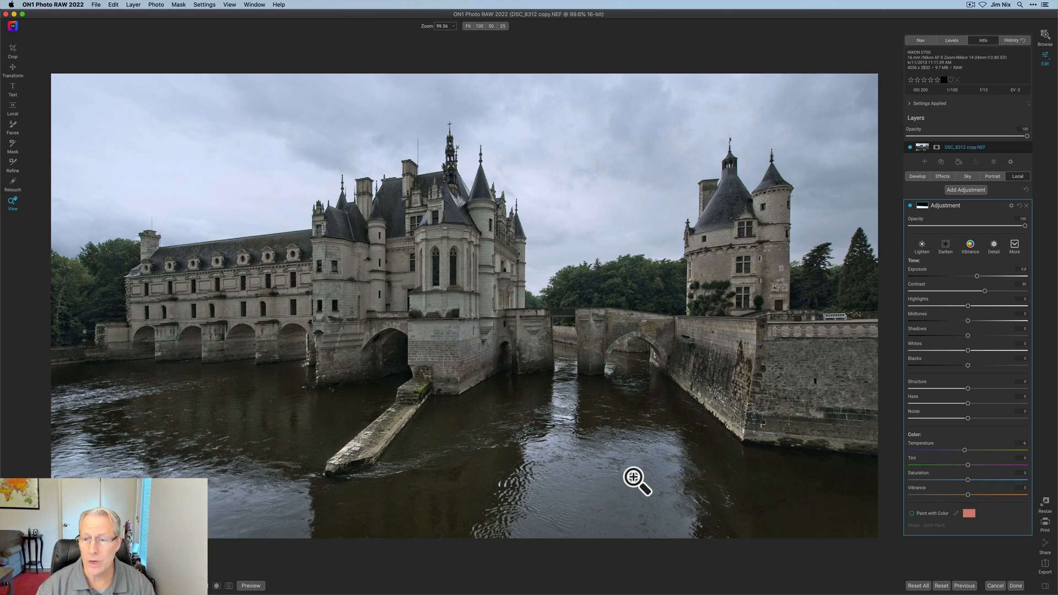
mouse_move(781, 347)
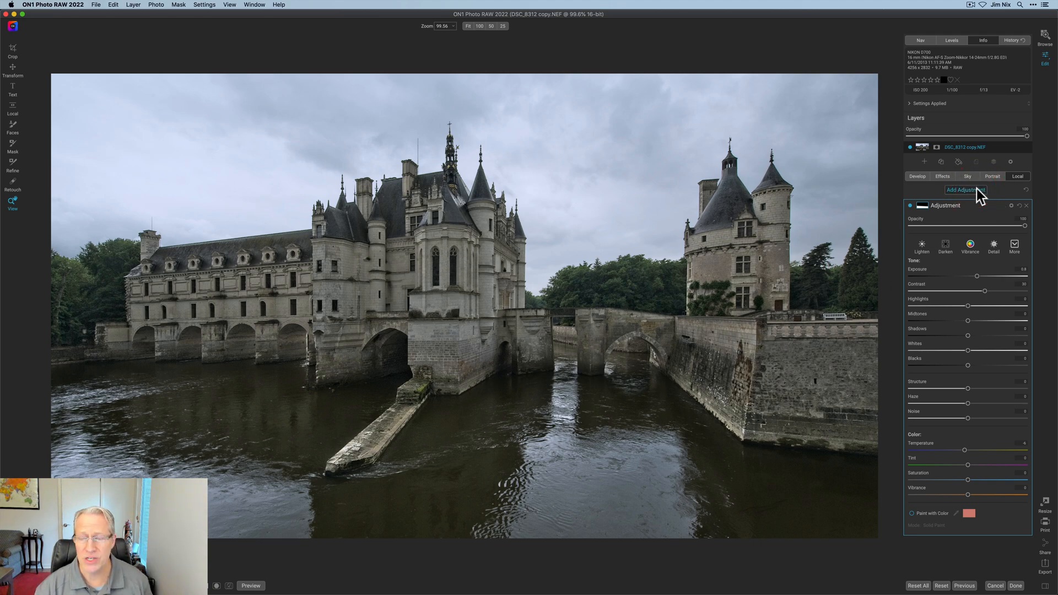
- Add a castle local adjustment raising Exposure, Whites and Structure, then collapse it
left_click(965, 190)
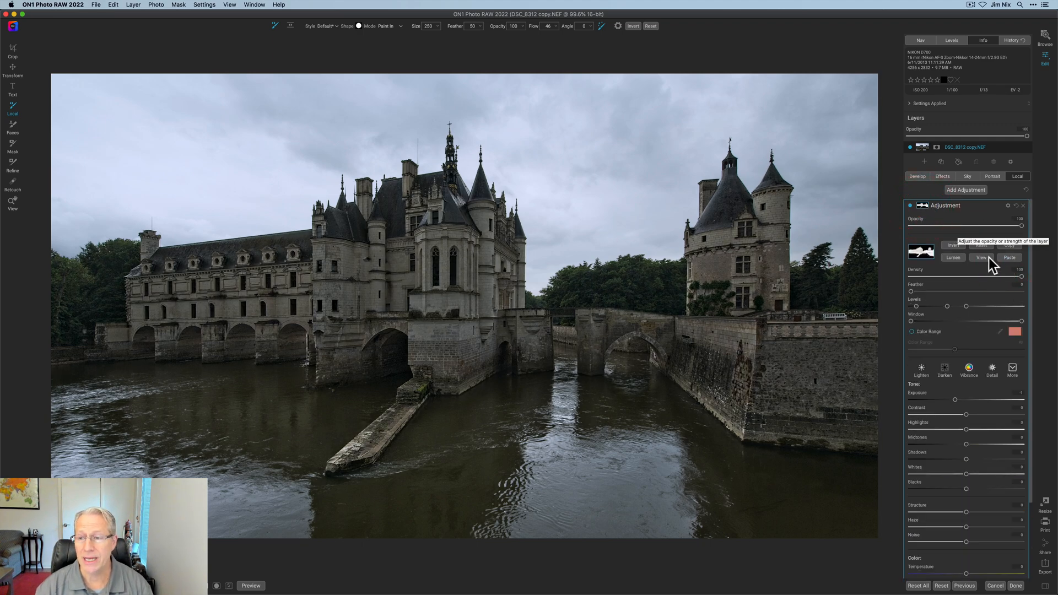
left_click(980, 257)
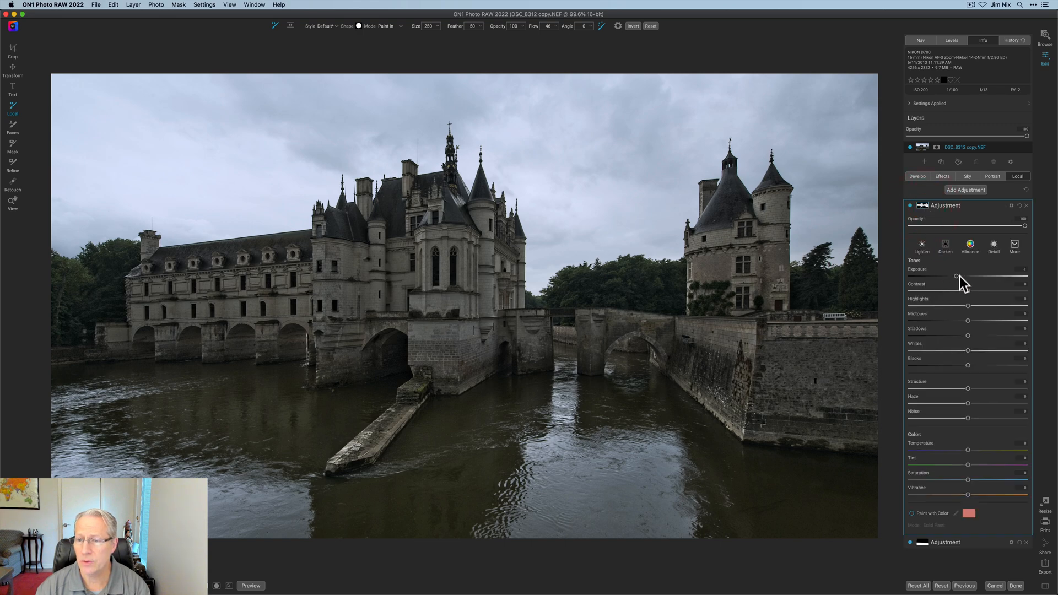
left_click_drag(956, 277, 970, 277)
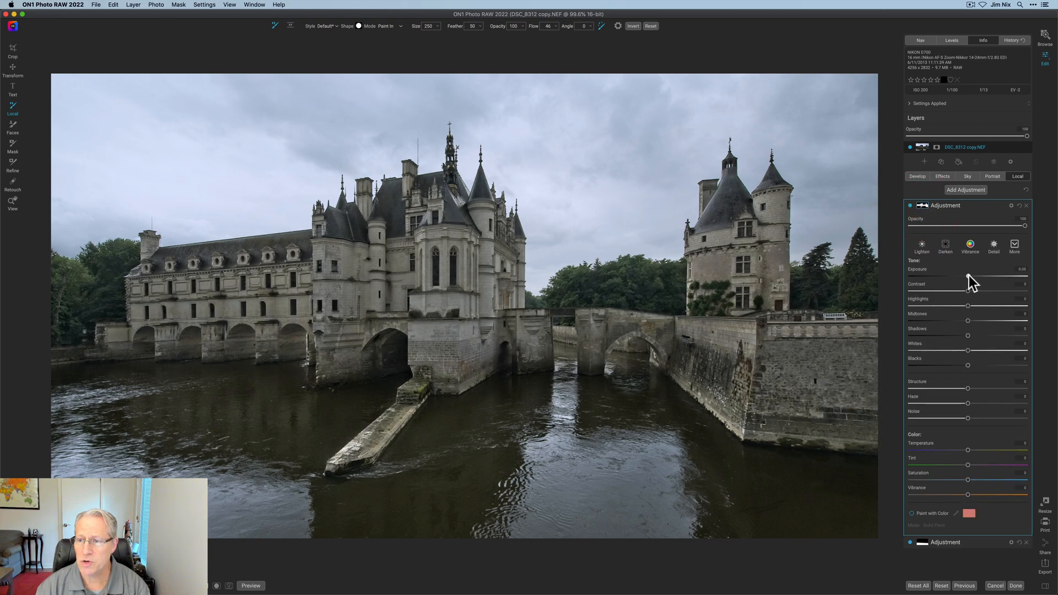
left_click_drag(968, 277, 974, 276)
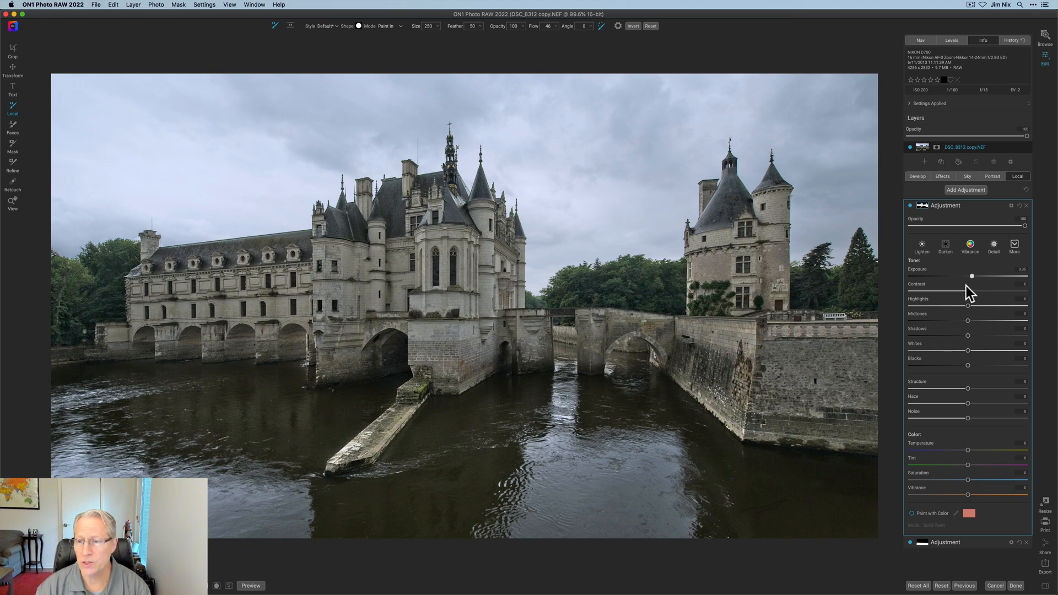
mouse_move(970, 360)
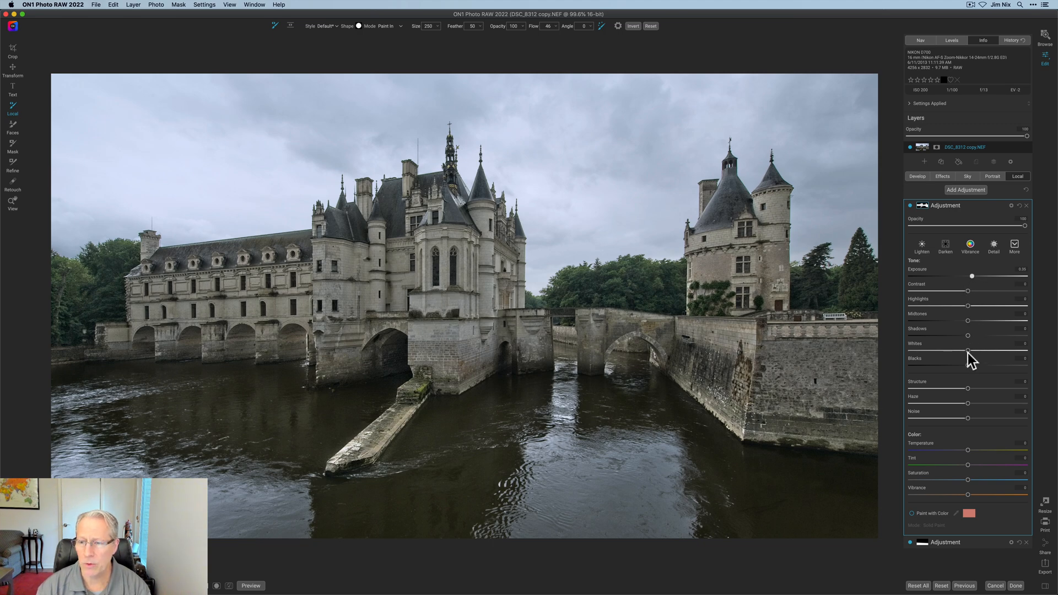
left_click_drag(967, 351, 973, 351)
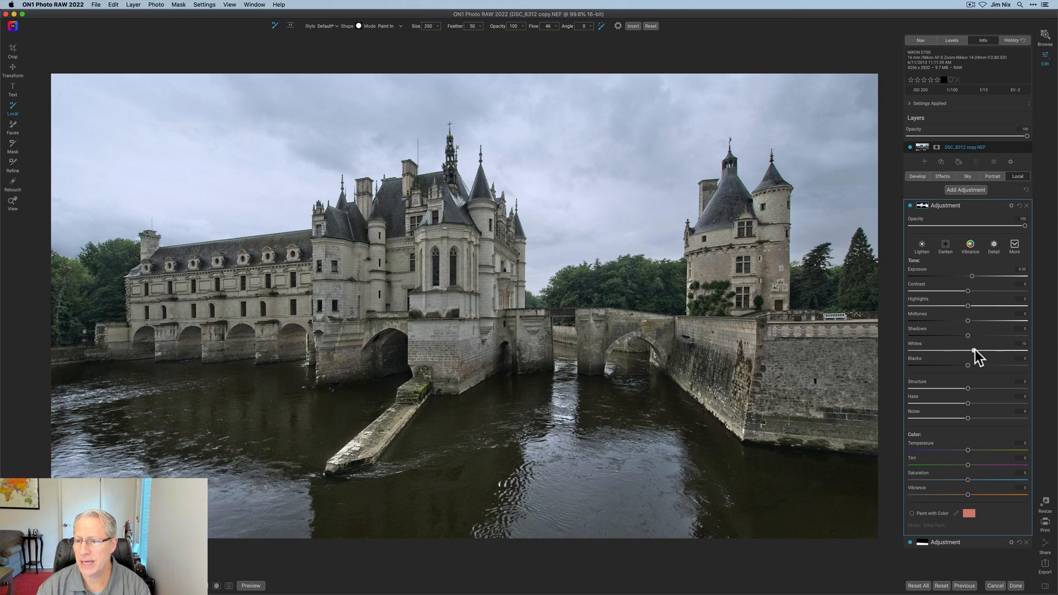
left_click_drag(975, 351, 988, 351)
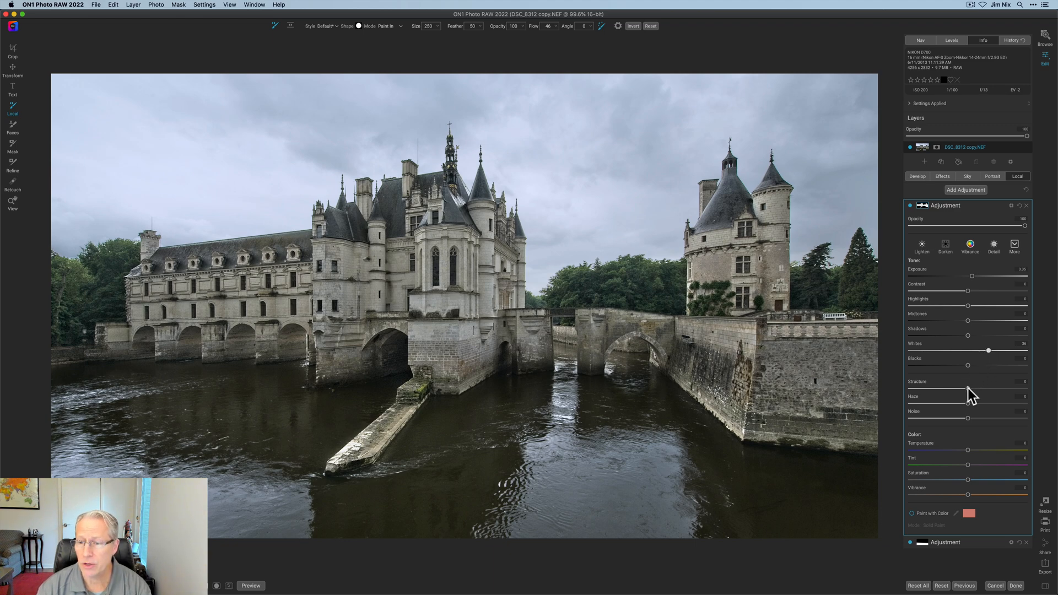
left_click_drag(967, 389, 985, 388)
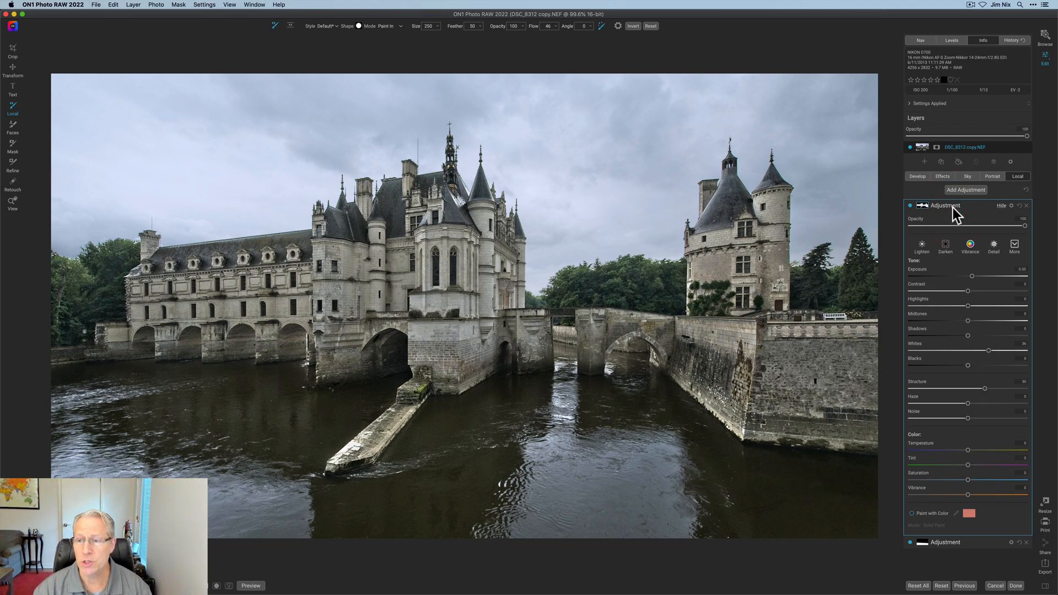
left_click(909, 205)
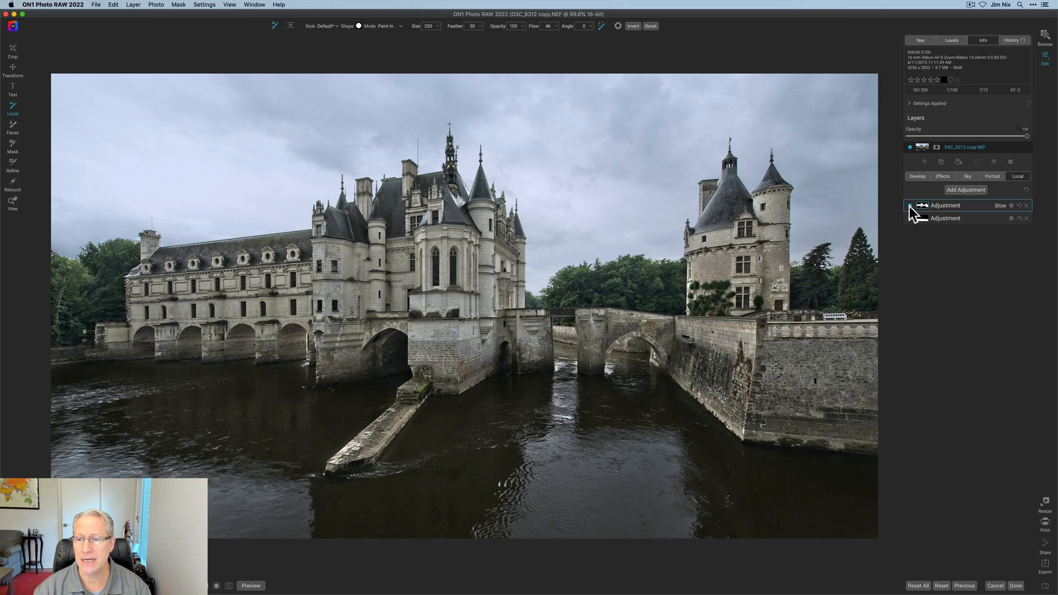
- Choose Tone Enhancer from the Filters browser via Add Filter
left_click(910, 205)
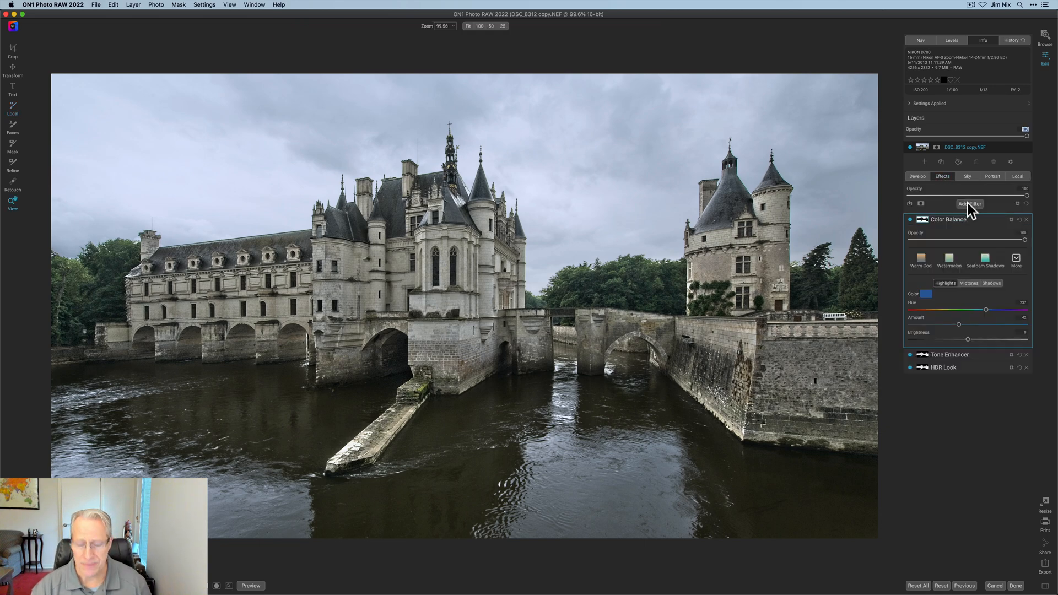
left_click(969, 204)
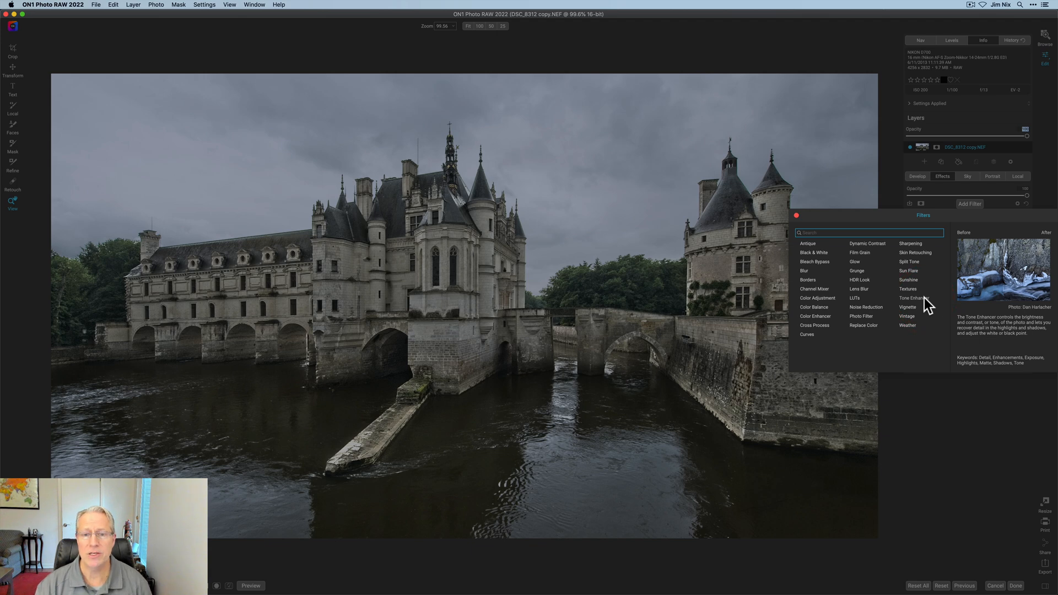
left_click(911, 297)
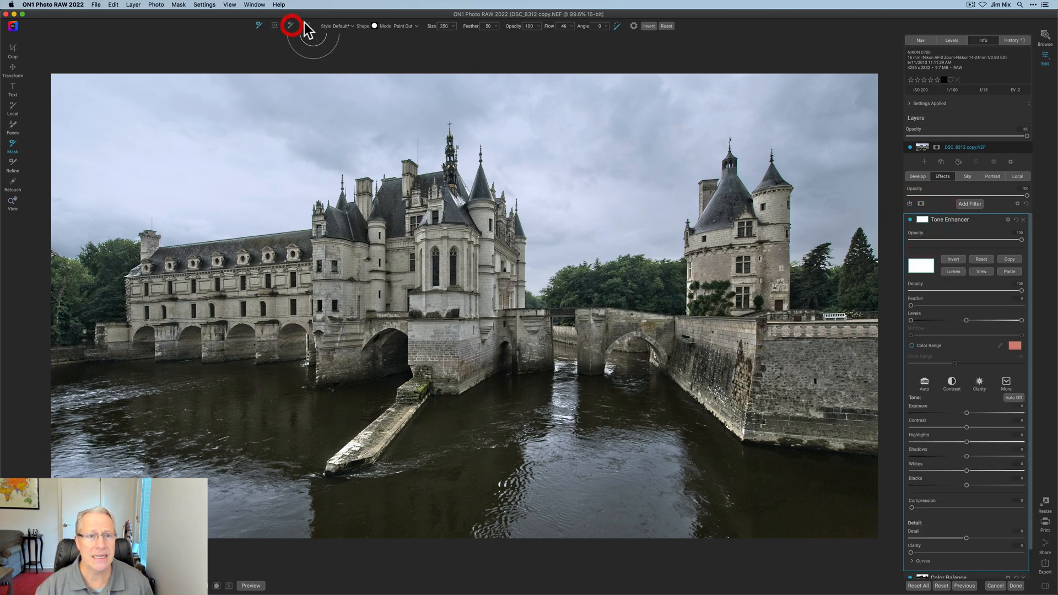
- Build an AI Quick Mask of the sky, apply it, and check it in mask view
left_click(290, 26)
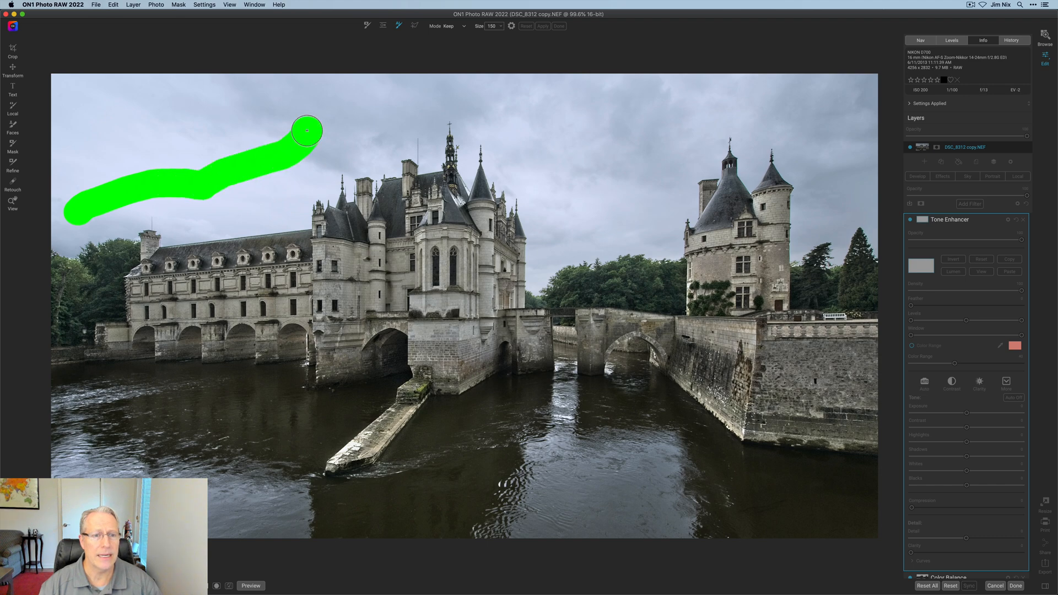
left_click_drag(306, 131, 356, 124)
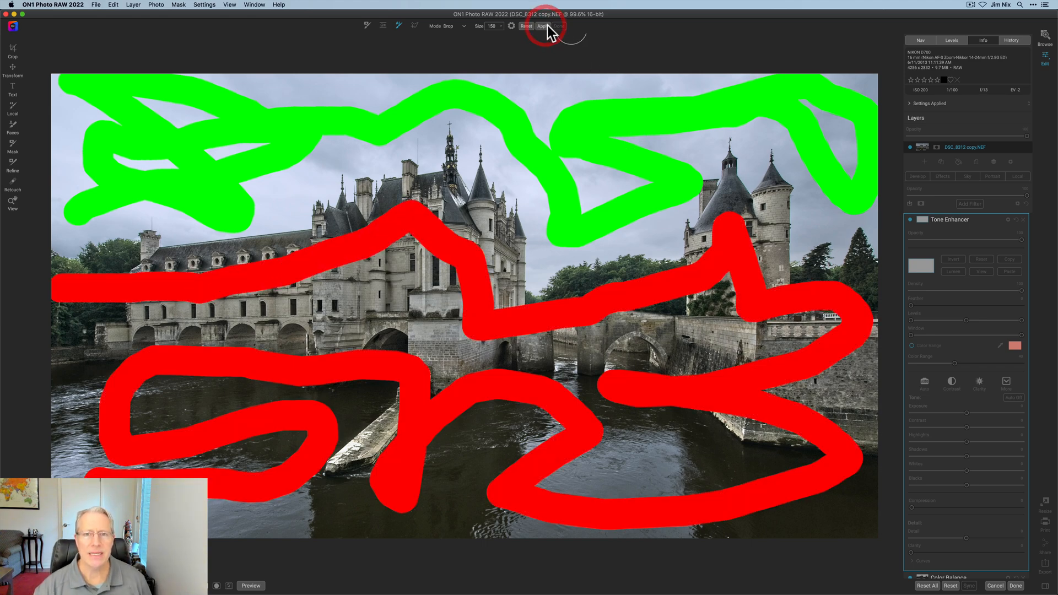
left_click(542, 26)
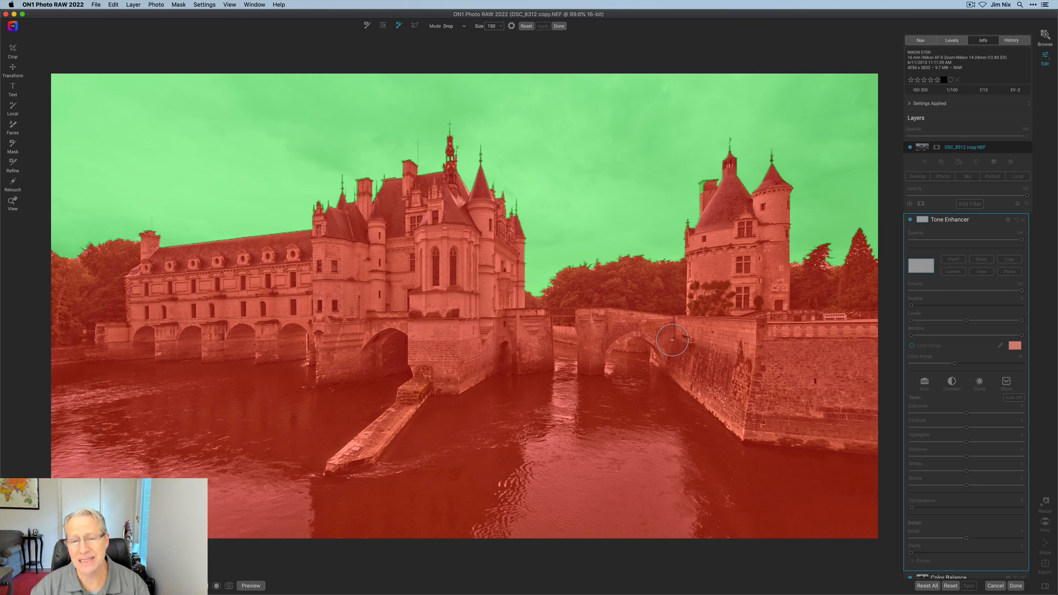
mouse_move(685, 214)
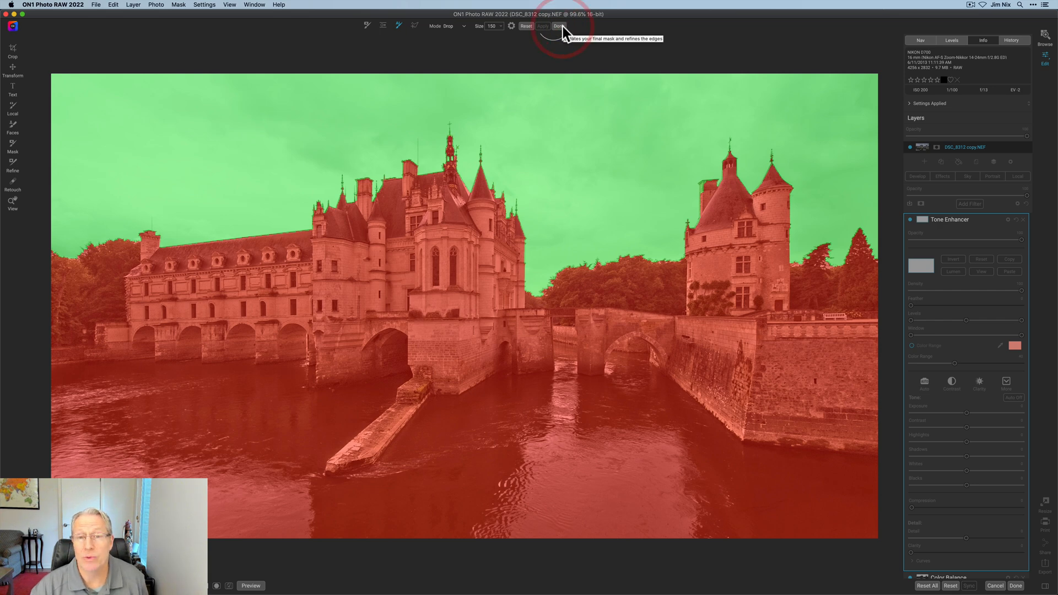
mouse_move(604, 133)
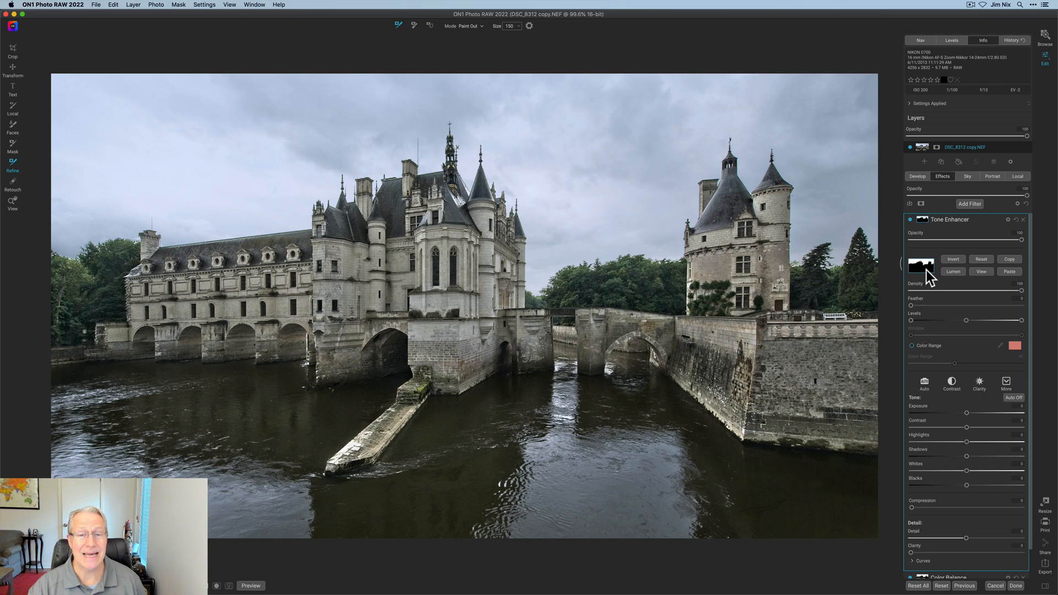
left_click(980, 271)
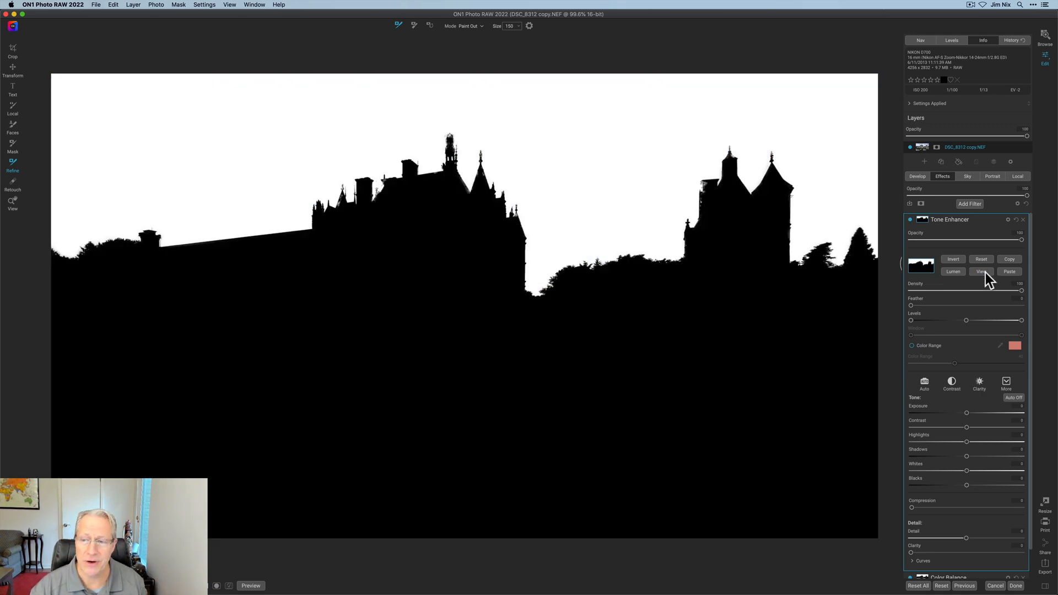
left_click(917, 219)
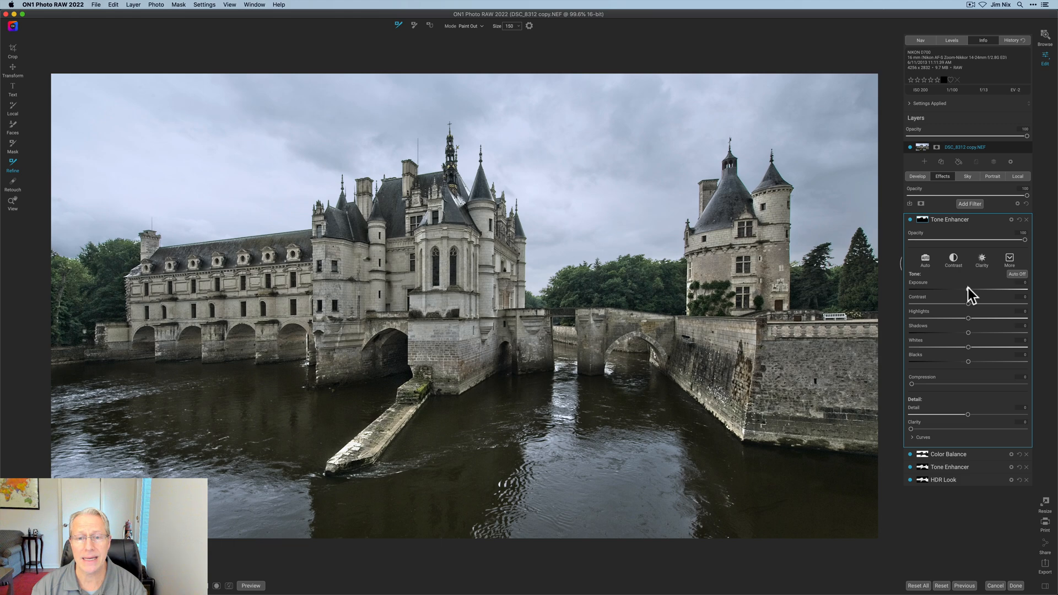
- Expand Curves and pull the RGB midpoint down to darken the sky
left_click_drag(944, 288, 971, 288)
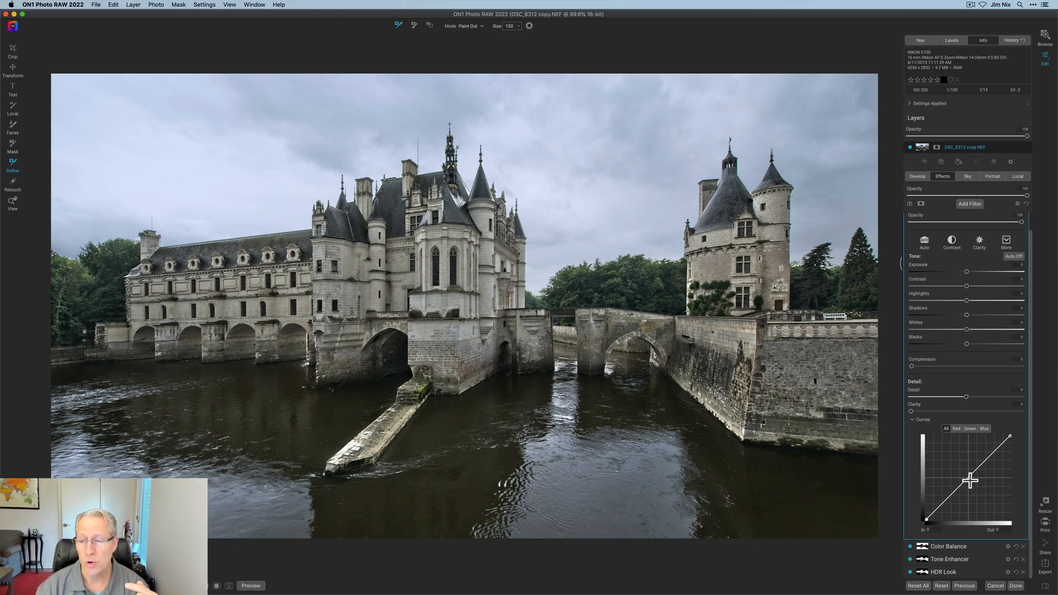
left_click_drag(972, 479, 968, 481)
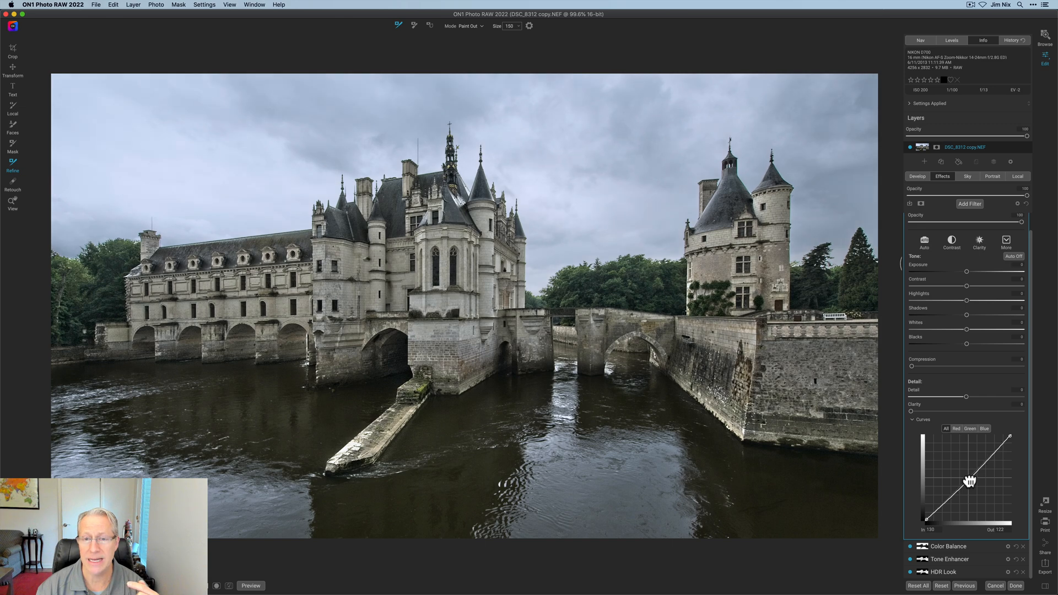
left_click_drag(970, 481, 974, 487)
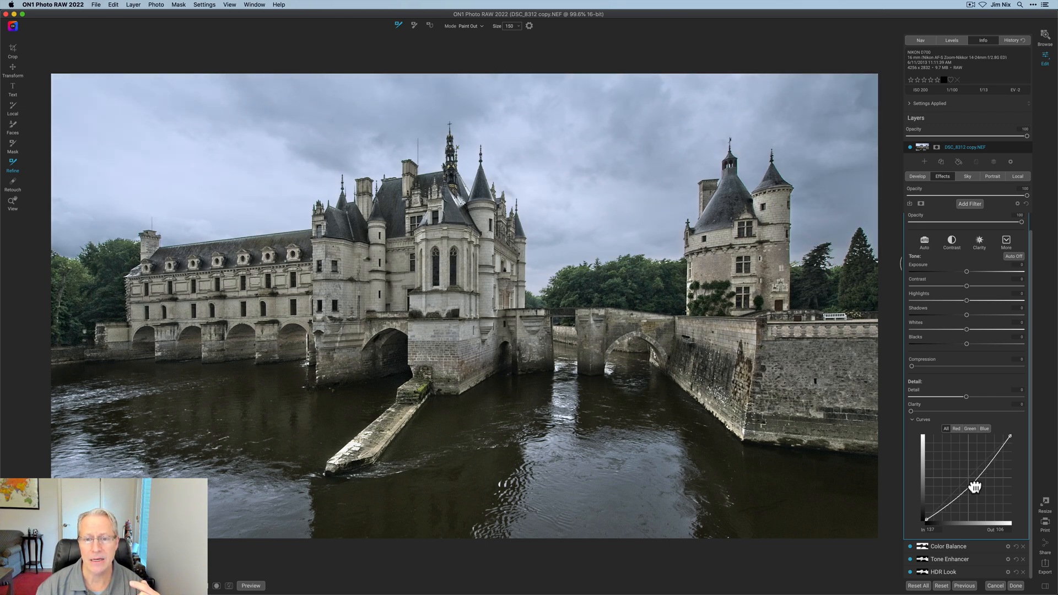
left_click_drag(975, 487, 980, 482)
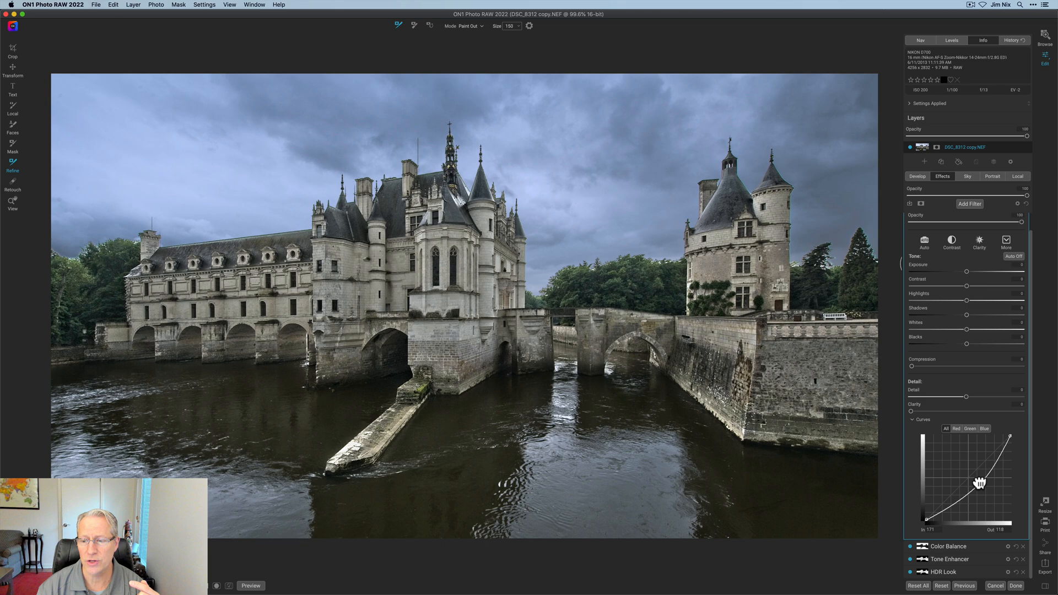
left_click_drag(980, 485, 978, 477)
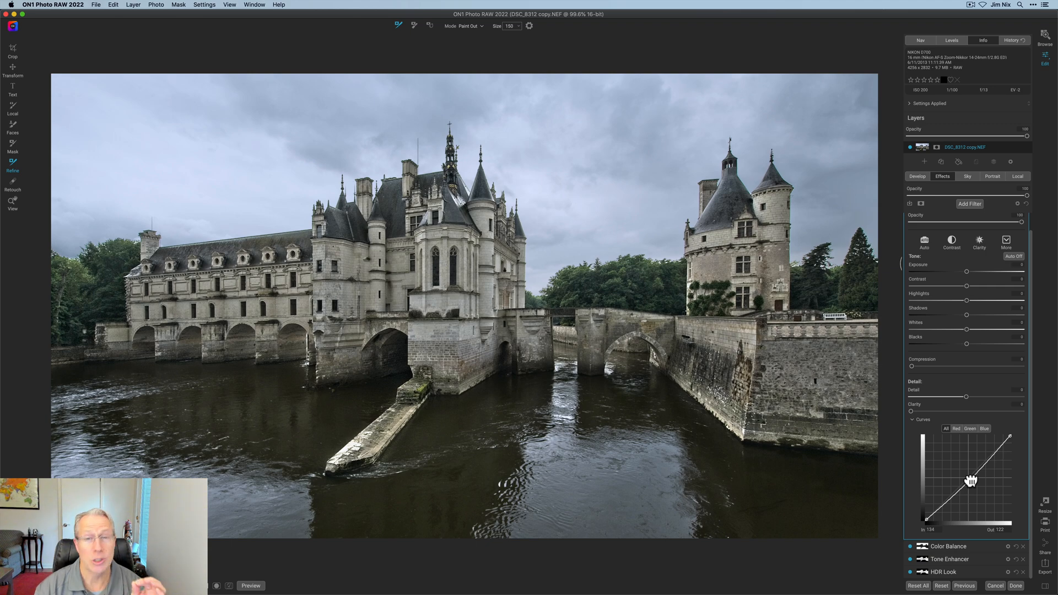
left_click_drag(971, 479, 968, 487)
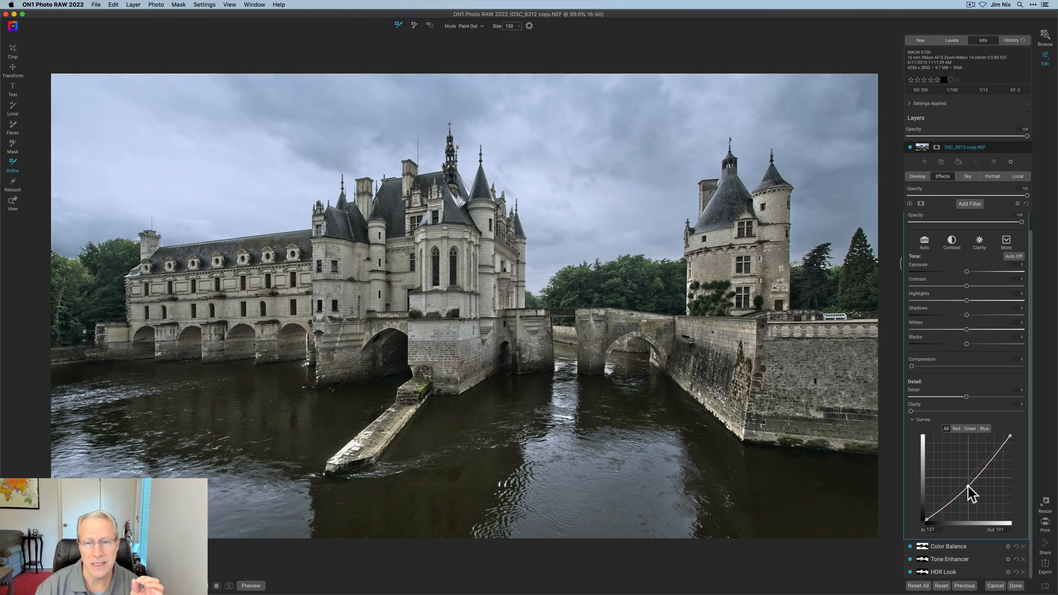
- Raise the Blue channel curve to give the sky a blue tint
left_click_drag(971, 479, 957, 483)
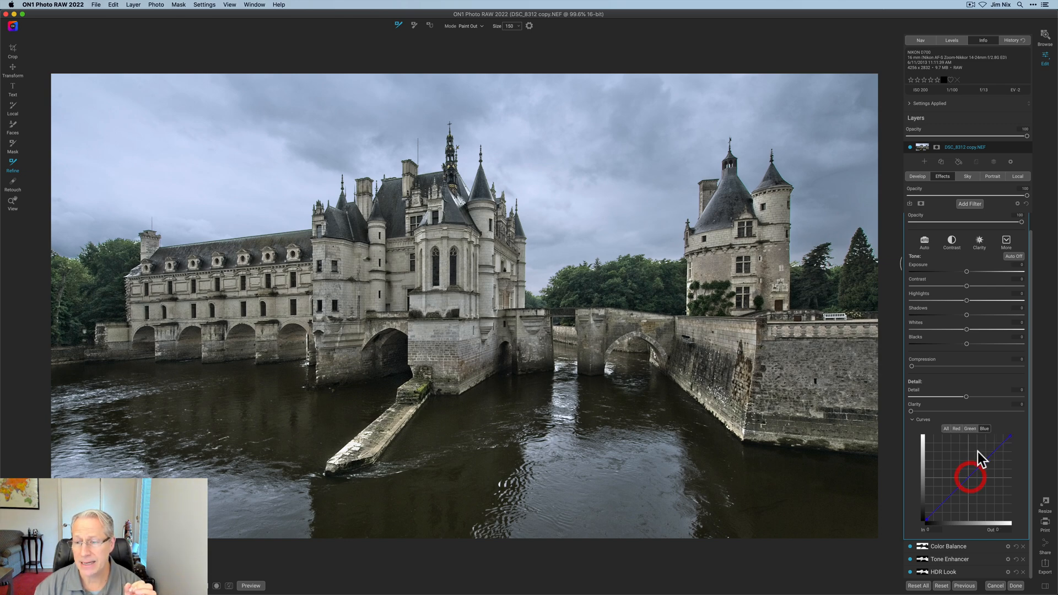
left_click_drag(968, 475, 968, 480)
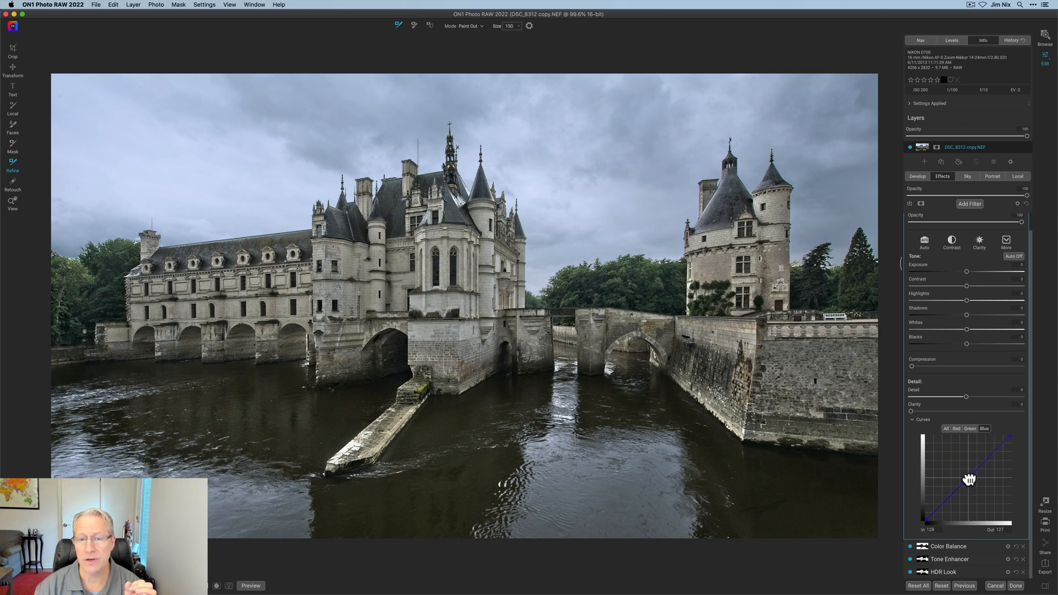
left_click_drag(969, 479, 956, 463)
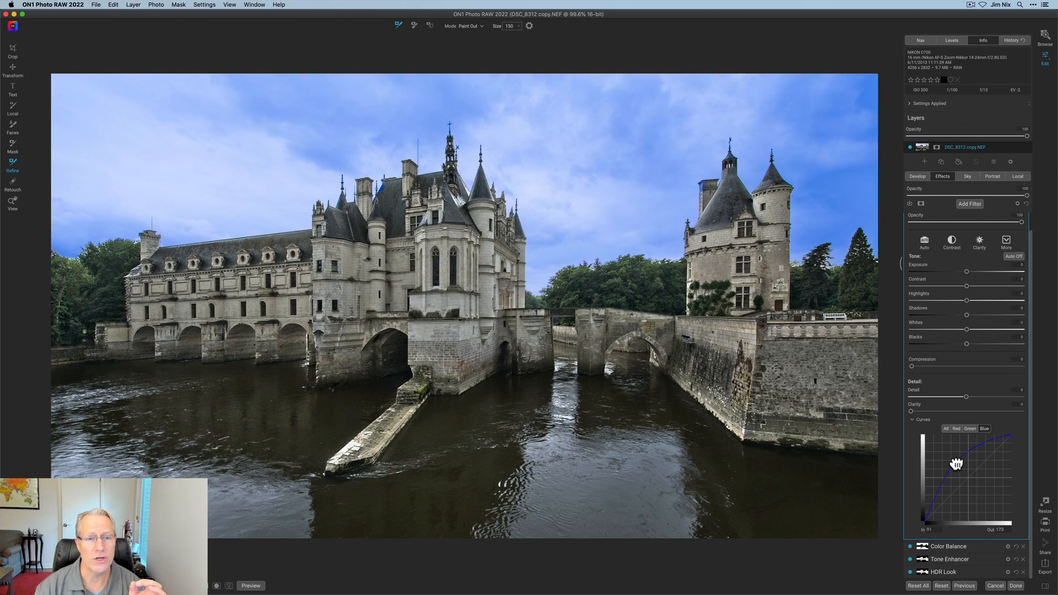
left_click_drag(956, 463, 960, 467)
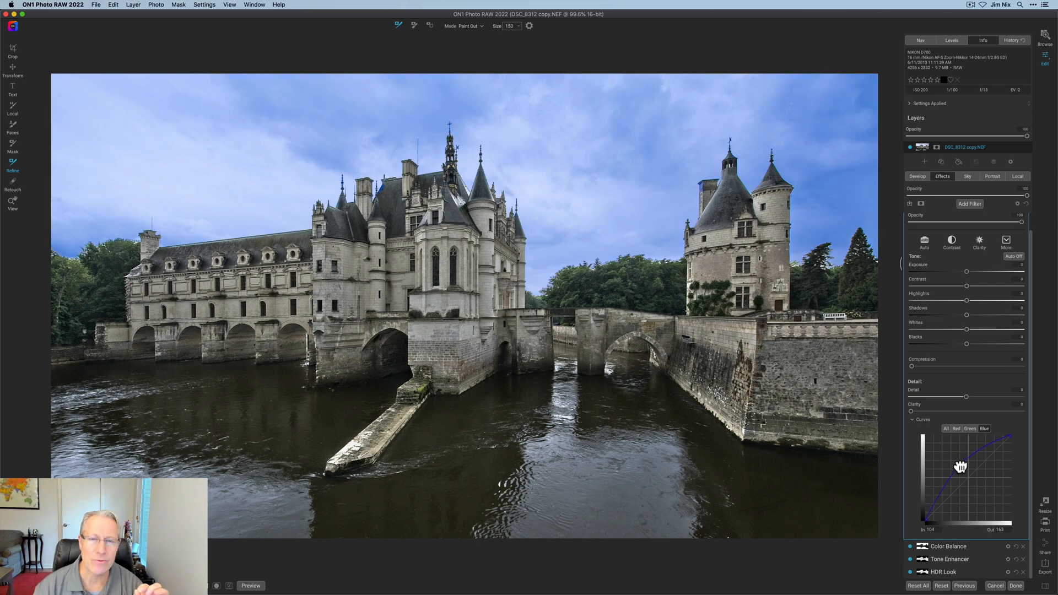
left_click_drag(960, 466, 965, 471)
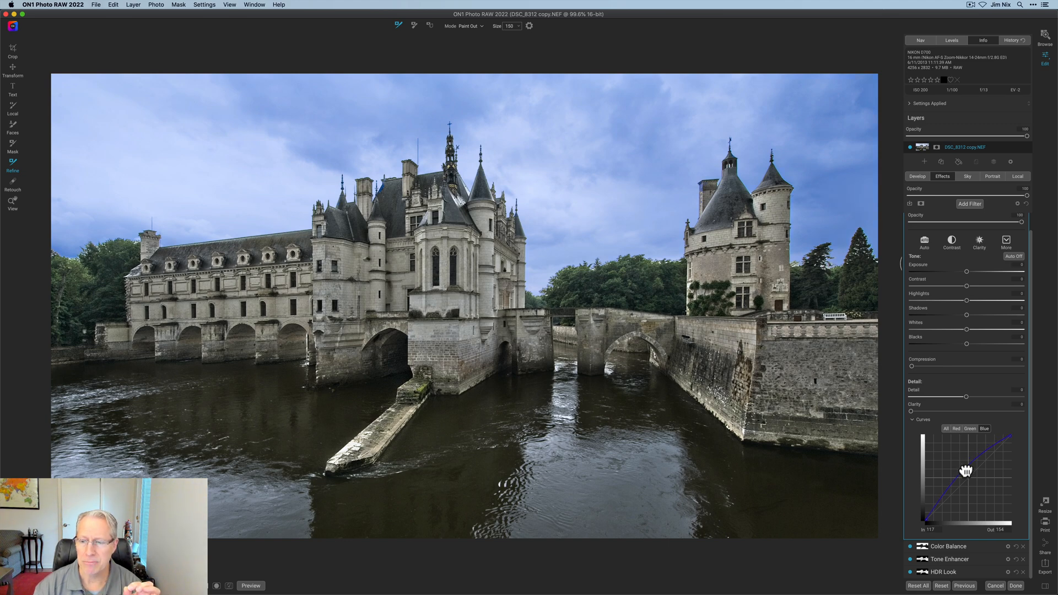
left_click_drag(964, 471, 968, 477)
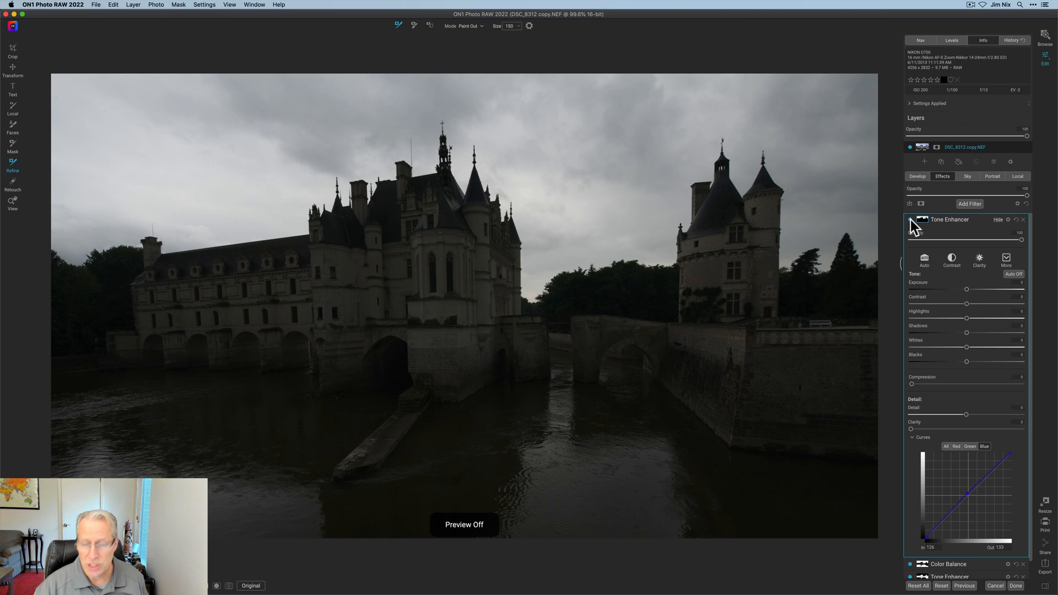
- Restore the edited preview, then drag the split divider right to compare before and after
left_click(250, 585)
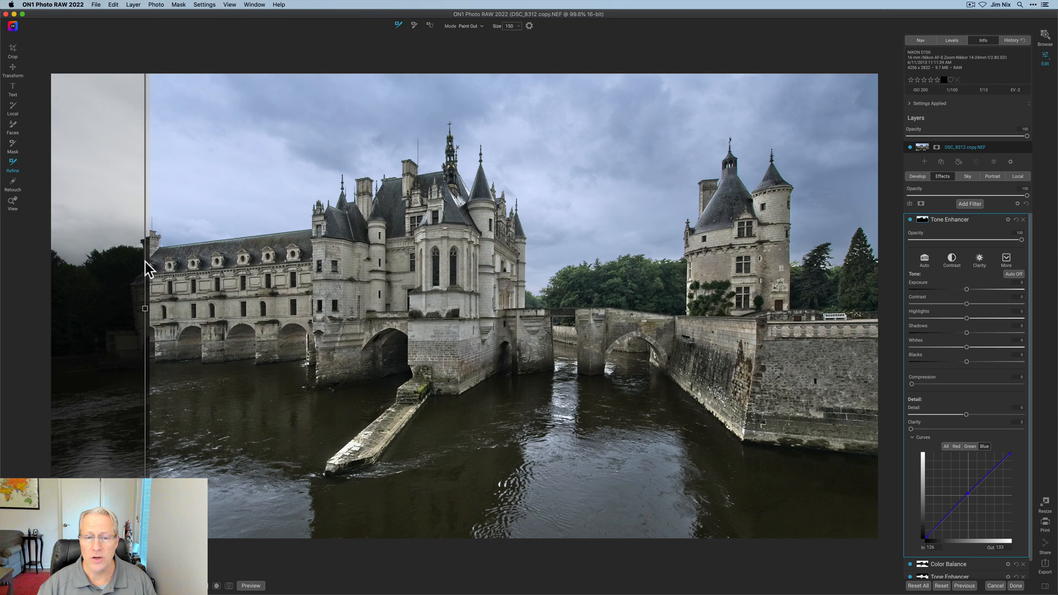
left_click_drag(144, 309, 264, 308)
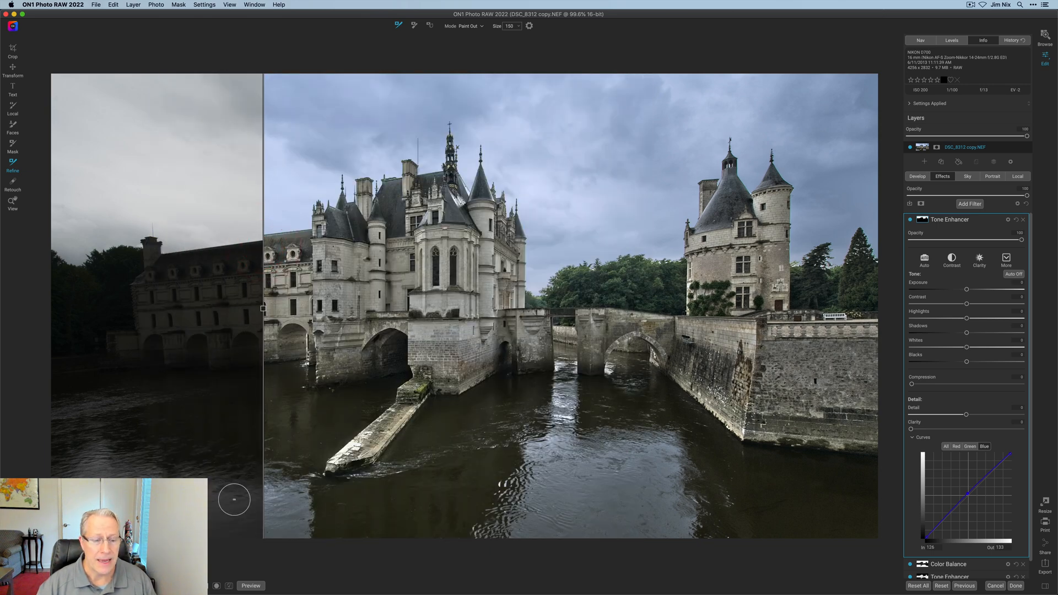